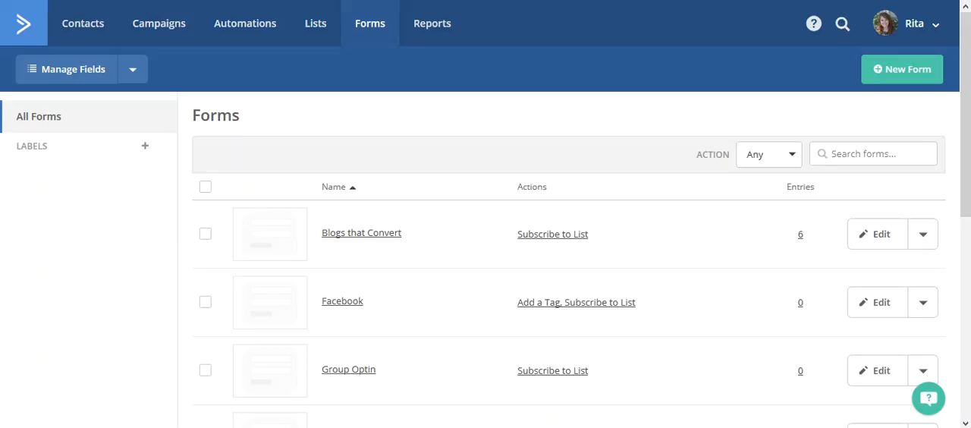
mouse_move(212, 70)
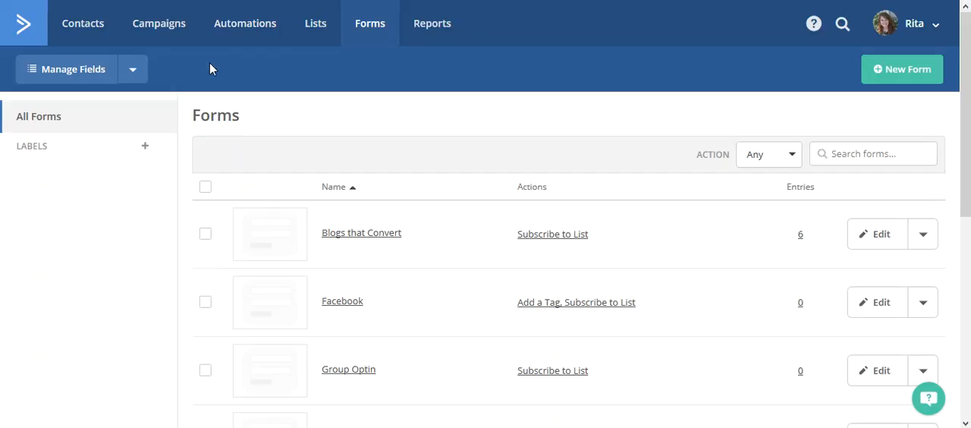
mouse_move(333, 85)
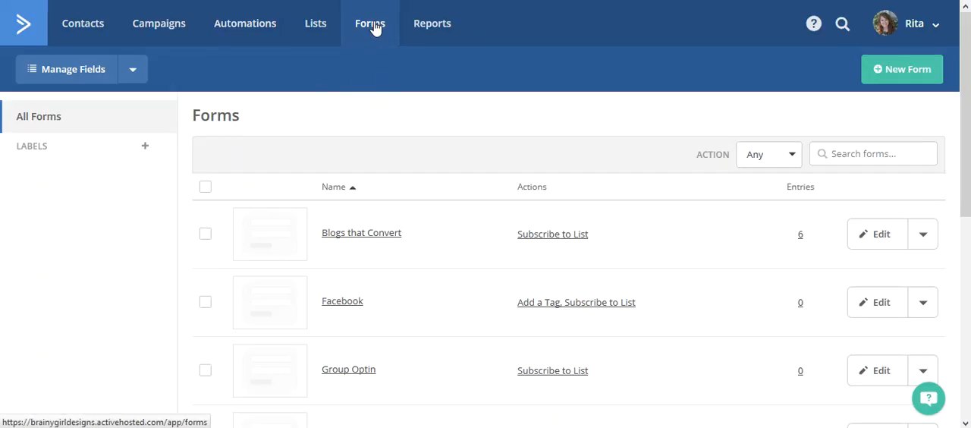
mouse_move(315, 23)
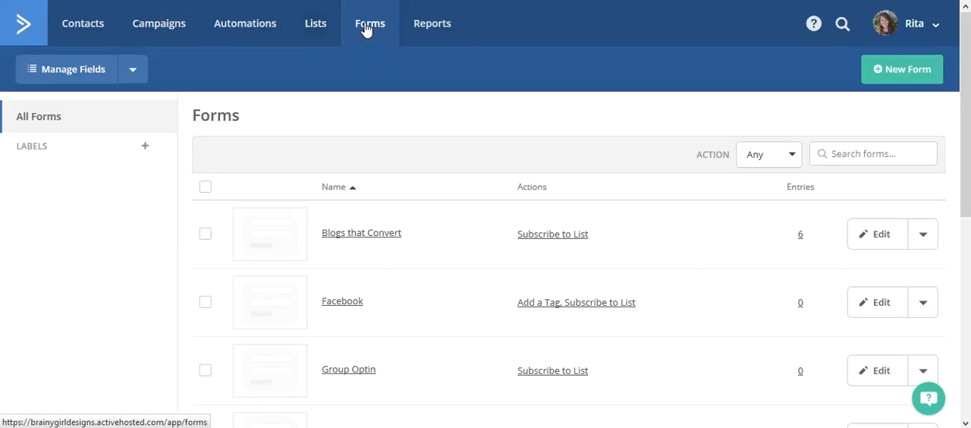
Start a new form from the Forms page
left_click(900, 69)
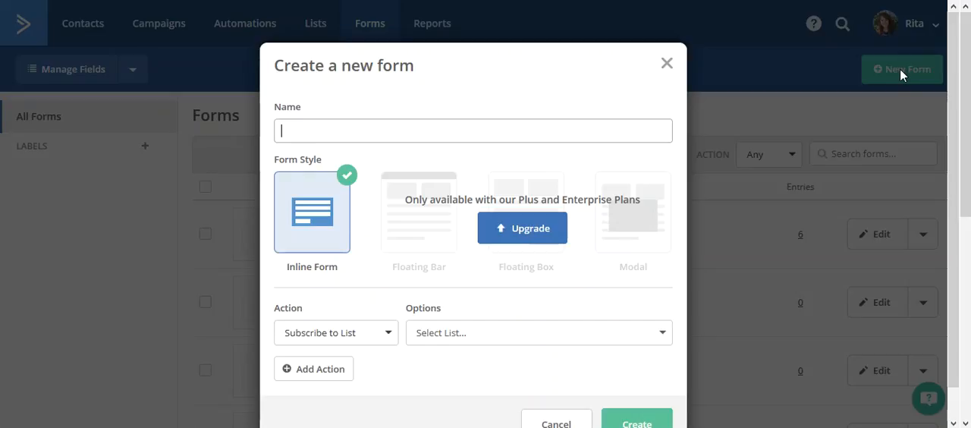
mouse_move(959, 125)
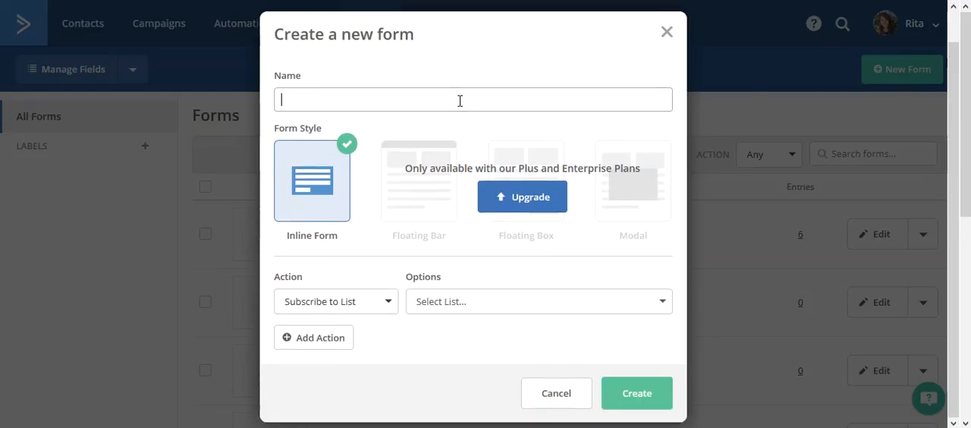
Name the form Optimize Your Inbox, set it to subscribe to the Optimize Your Inbox list, and create it
type("Optimize Your In")
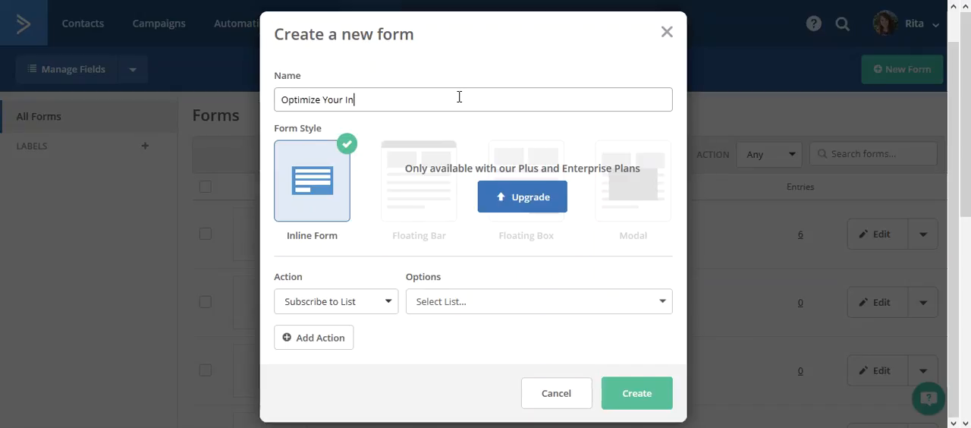
type("box")
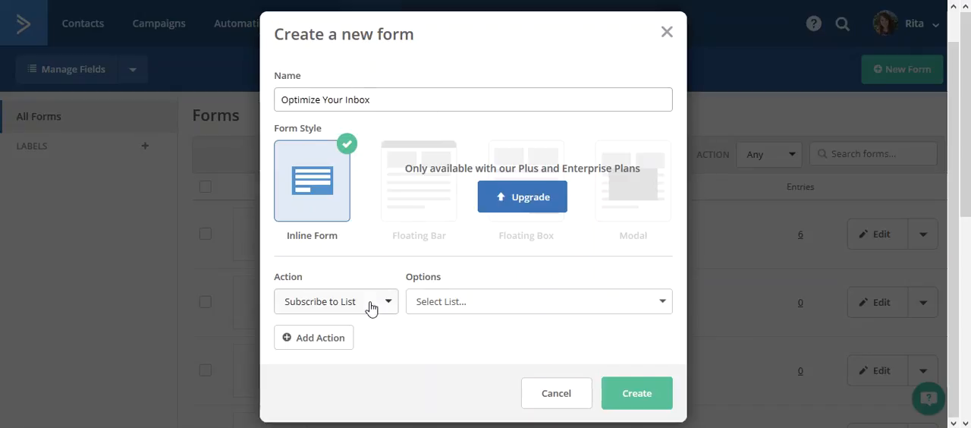
left_click(335, 300)
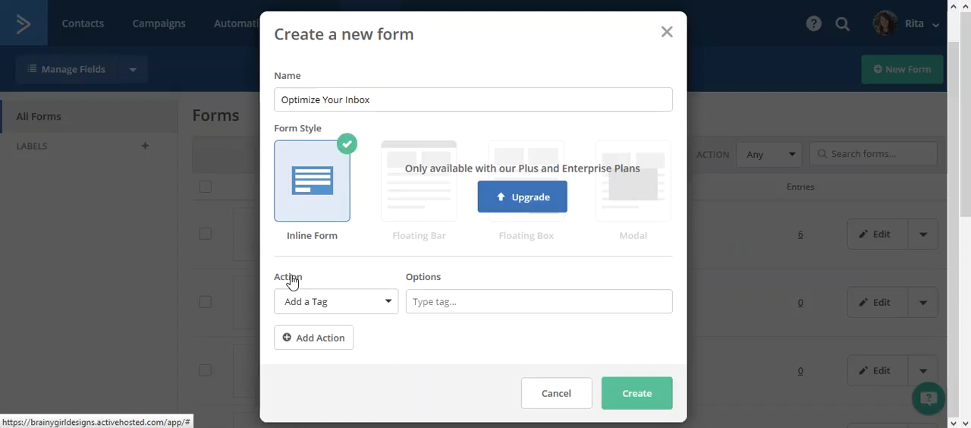
left_click(335, 300)
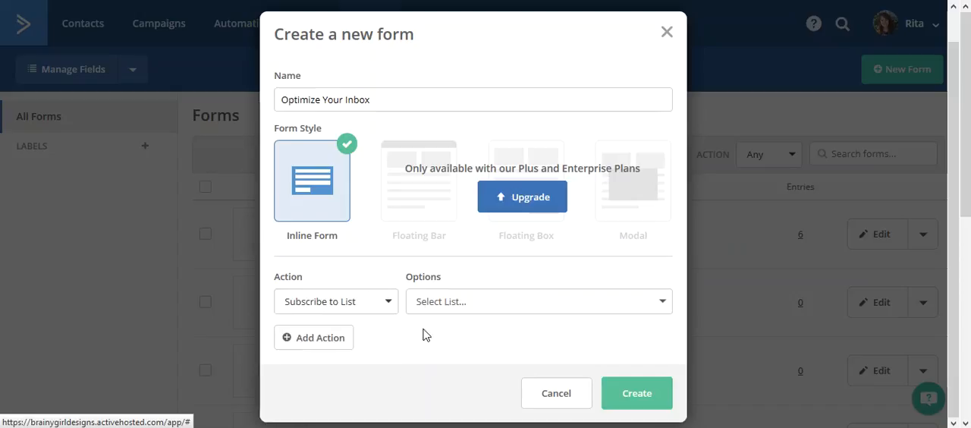
left_click(534, 300)
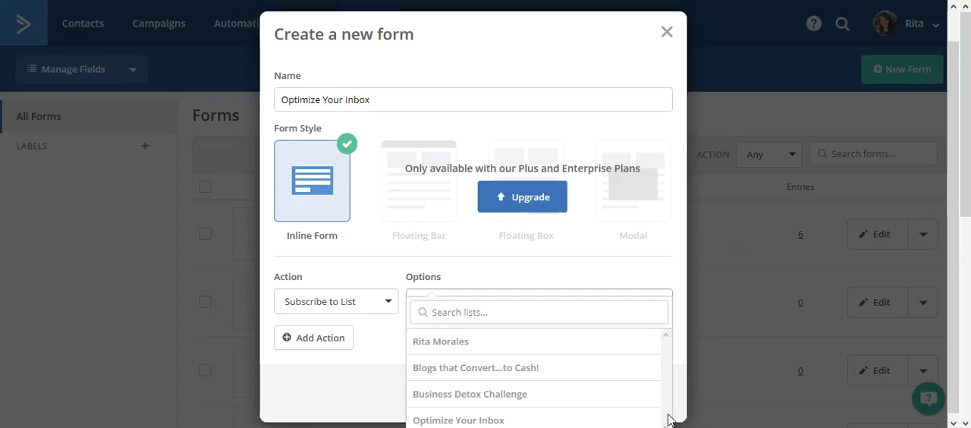
mouse_move(628, 391)
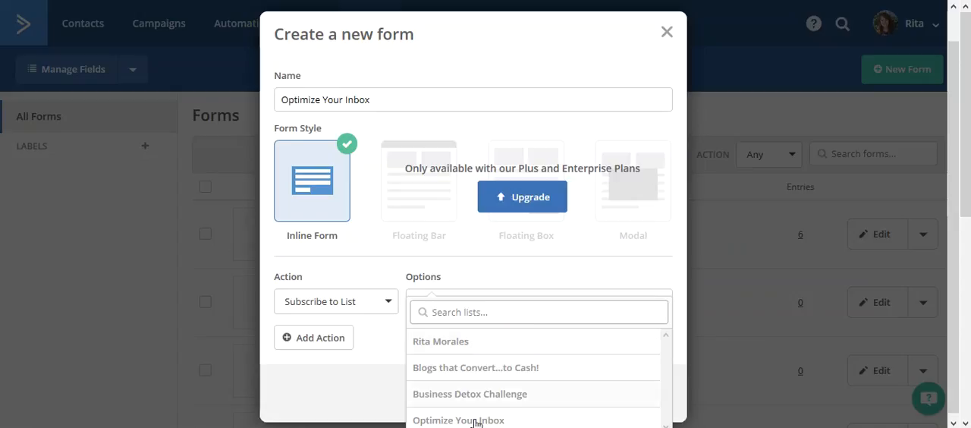
left_click(458, 419)
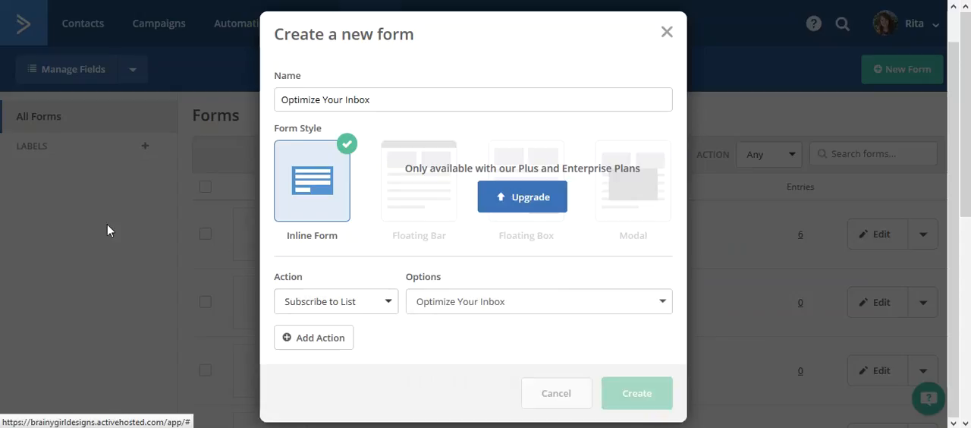
left_click(555, 393)
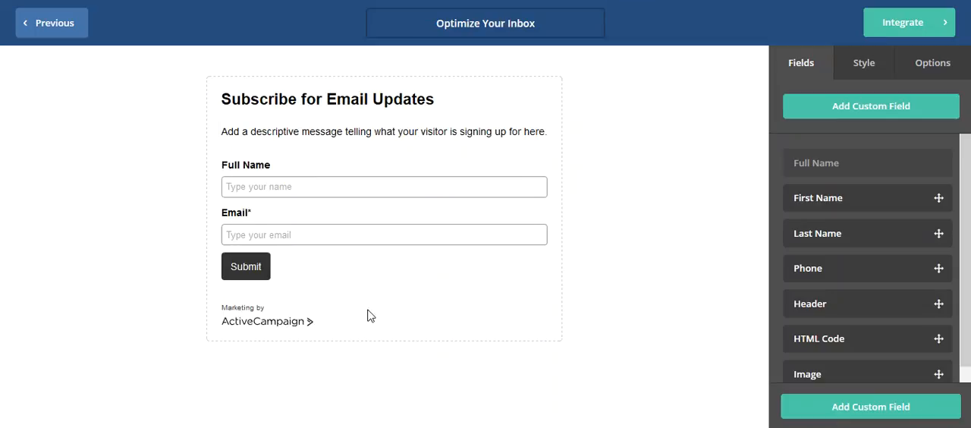
mouse_move(257, 307)
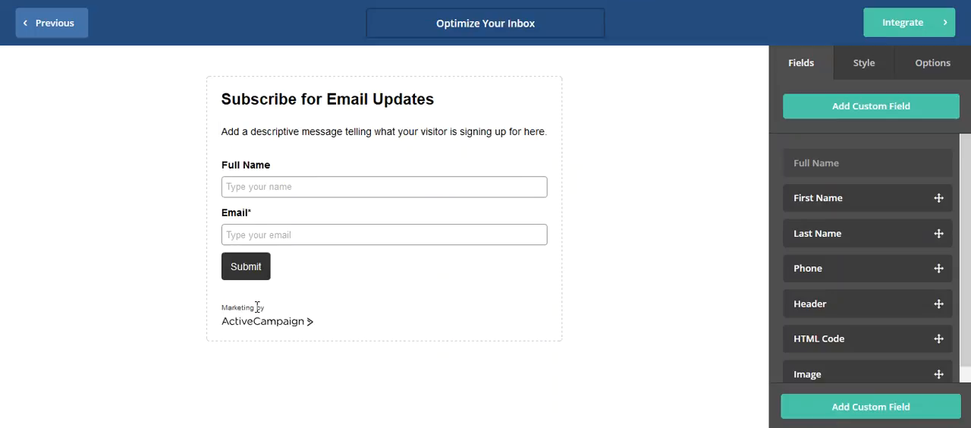
Remove the placeholder description paragraph and confirm the deletion
left_click(328, 98)
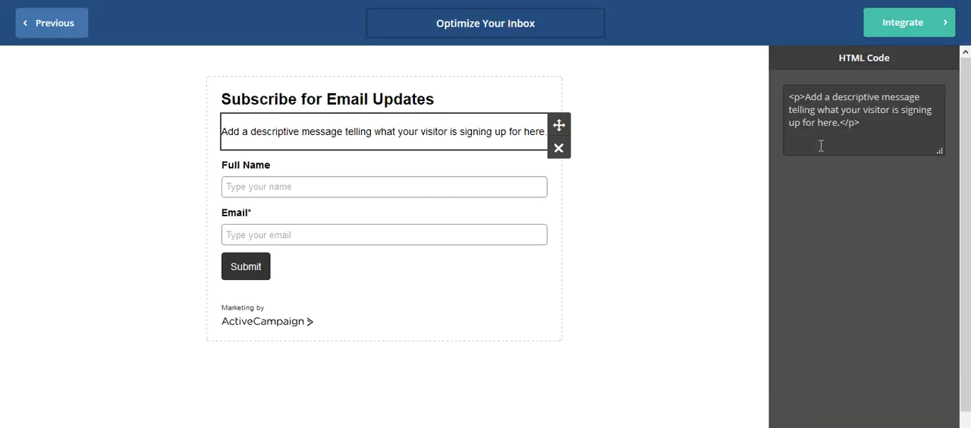
left_click(558, 149)
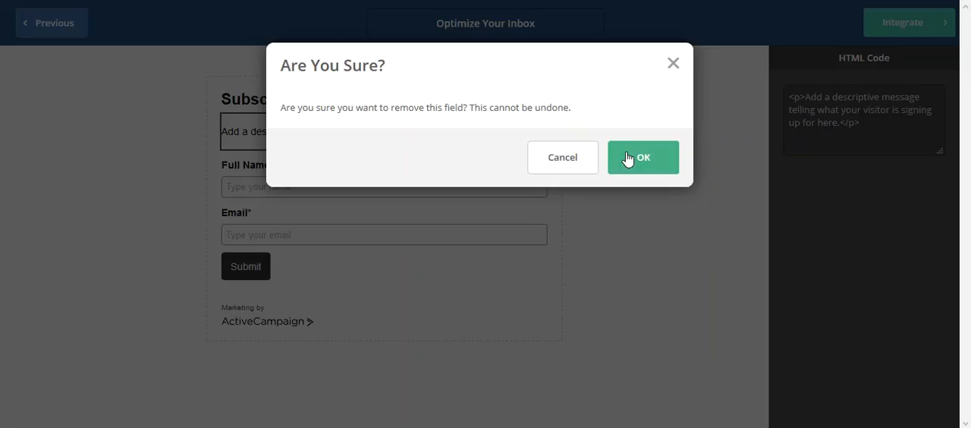
left_click(643, 158)
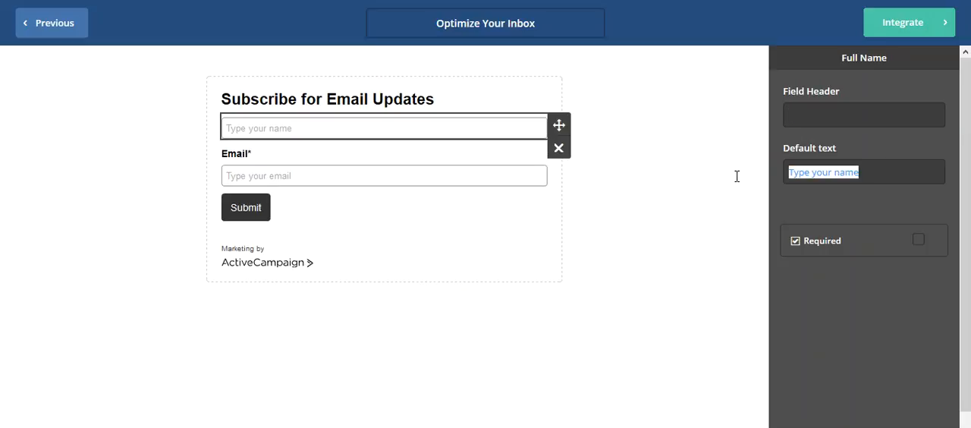
Set the name placeholder to Your Name and the email placeholder to You Email
type("Y")
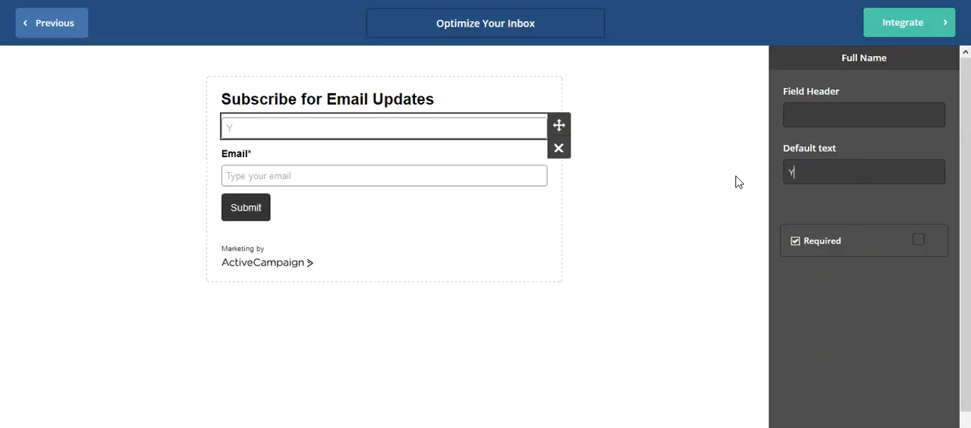
type("our Name")
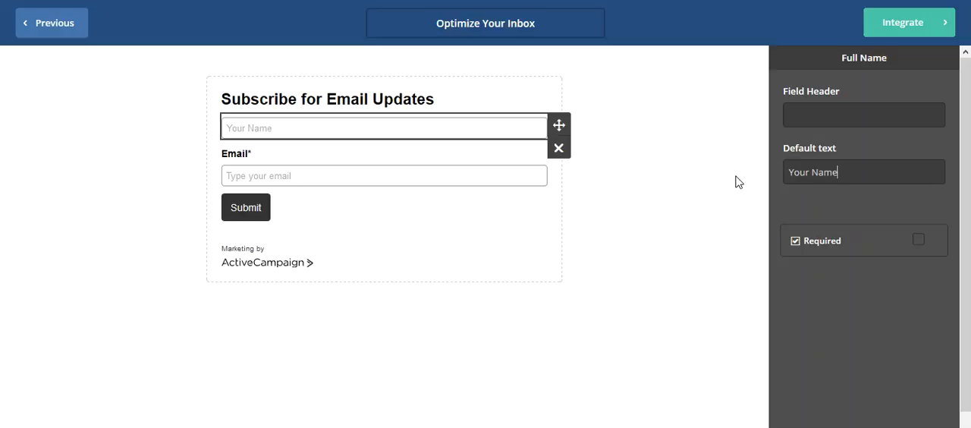
left_click(384, 176)
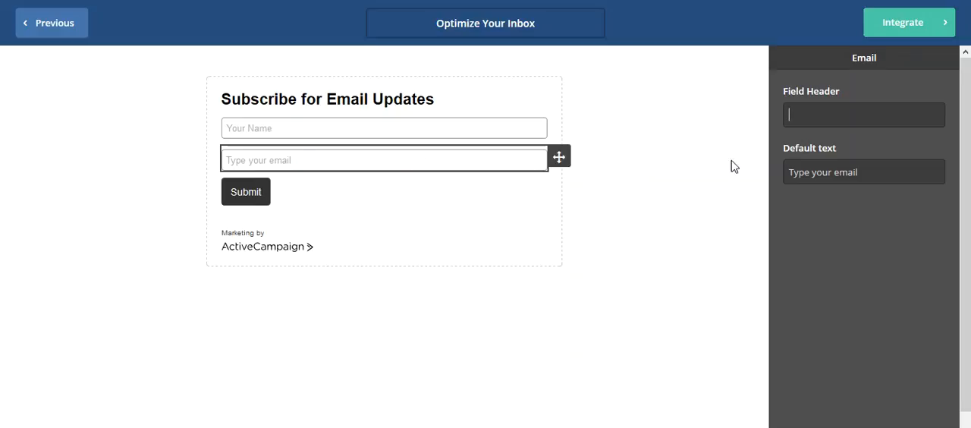
triple_click(863, 172)
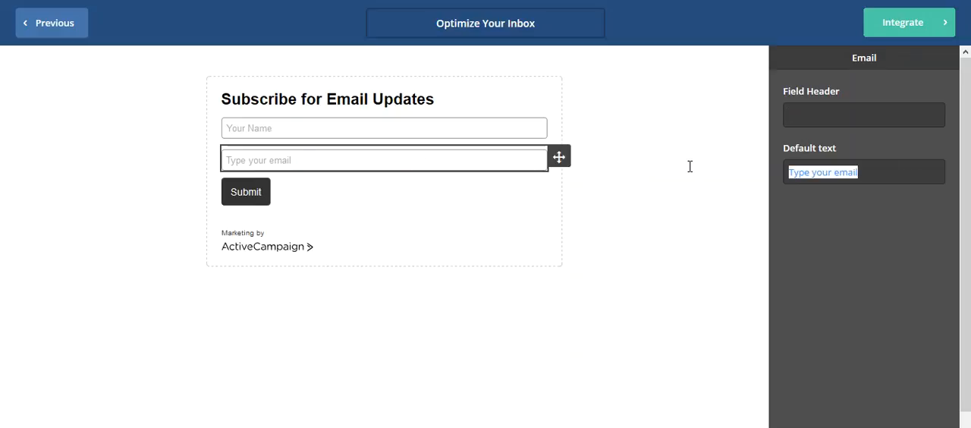
type("You")
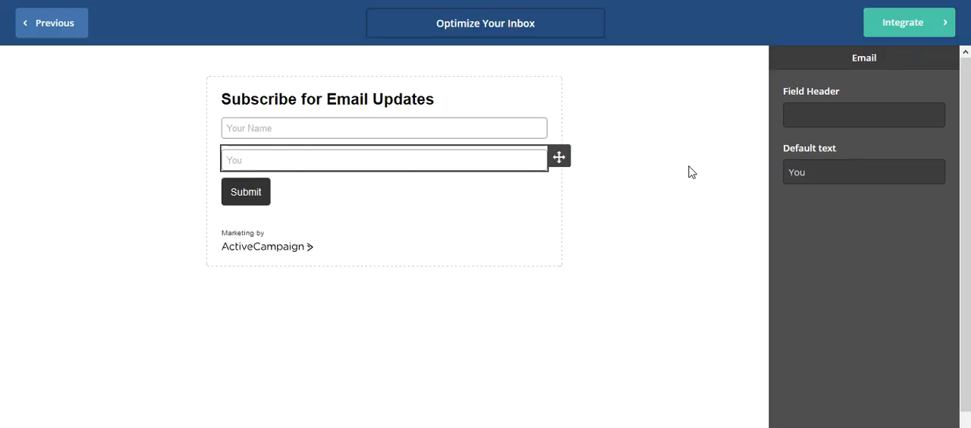
type("Email")
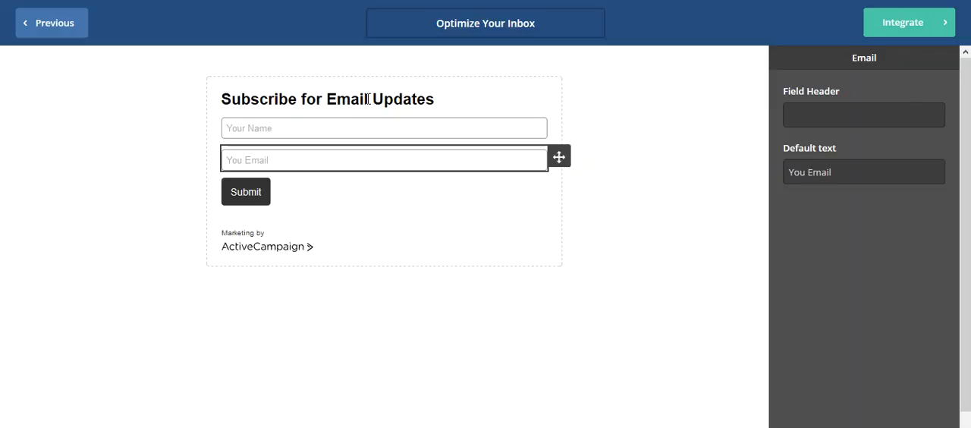
Change the heading text to Optimize Your Inbox with Daily Prompts
left_click(327, 98)
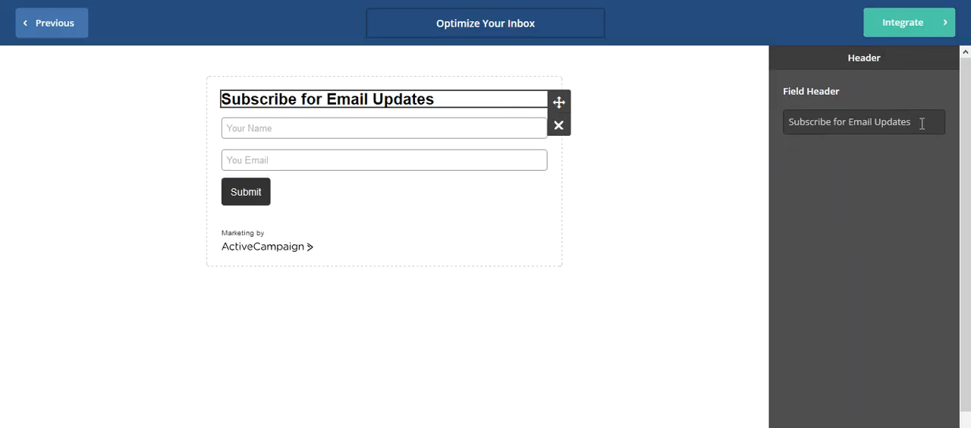
type("Optimize Yo")
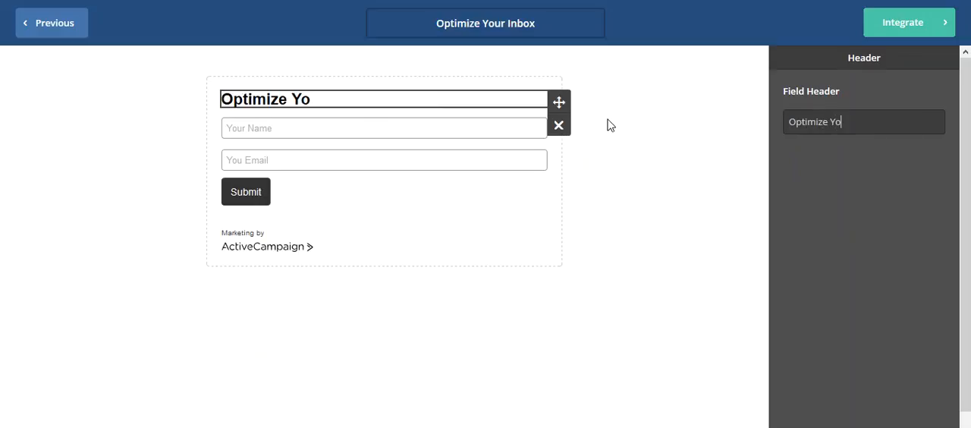
type("ur Inbox w")
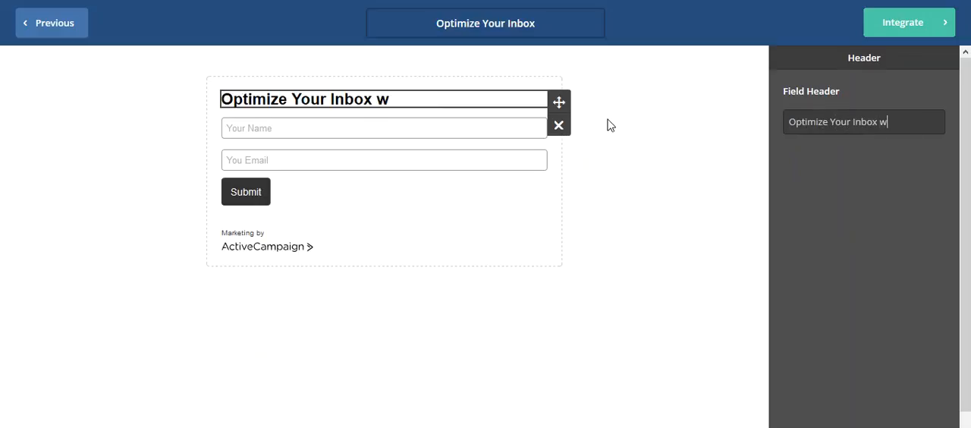
type("ith Daily")
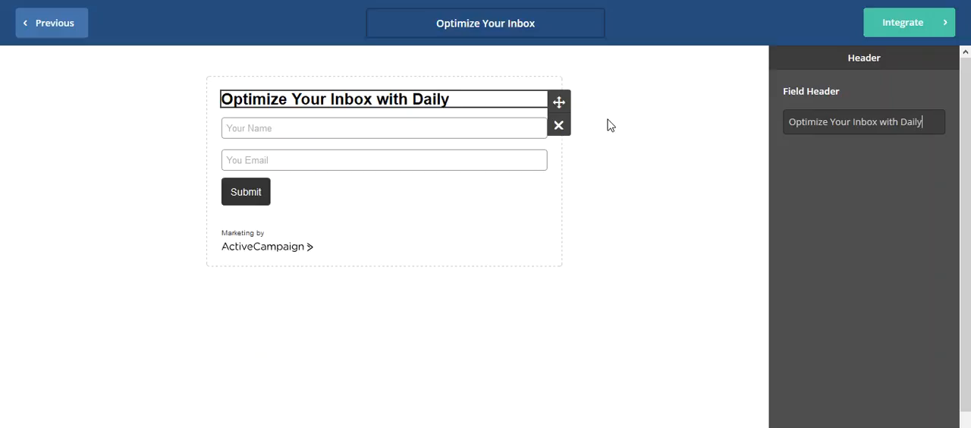
type("Prompts")
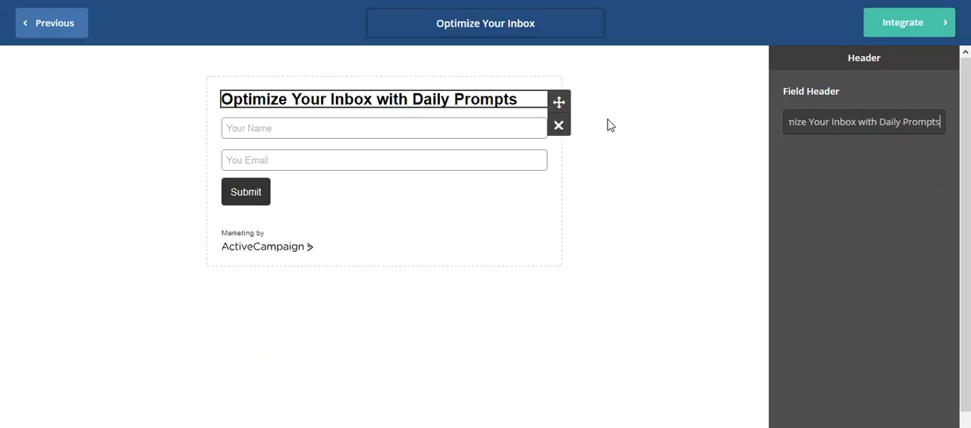
mouse_move(267, 209)
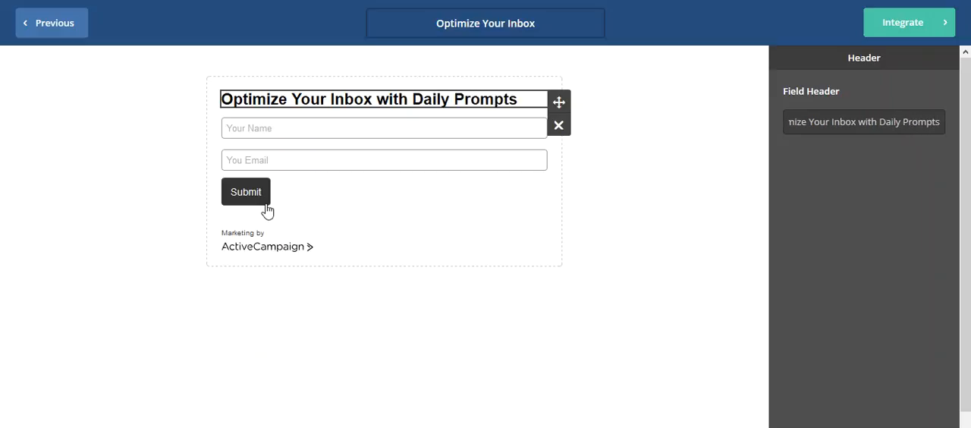
left_click(246, 191)
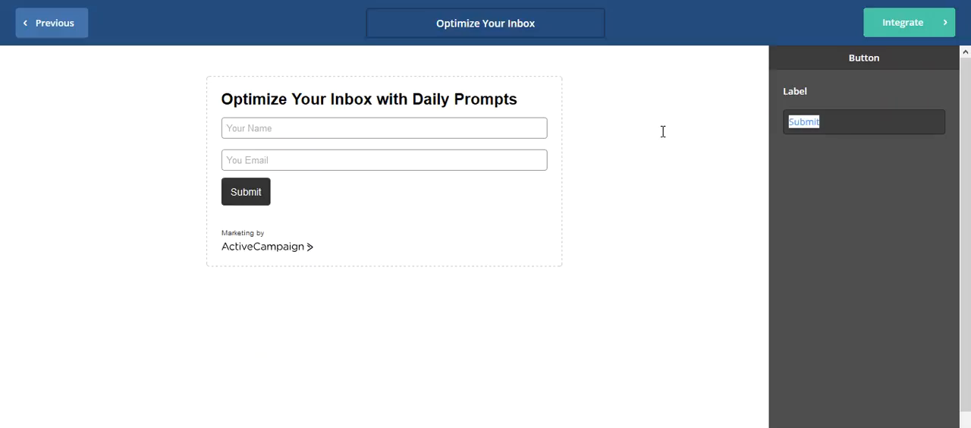
Relabel the submit button YES, I WANT TO OPTIMIZE MY INBOX >> and leave its settings
type("YES")
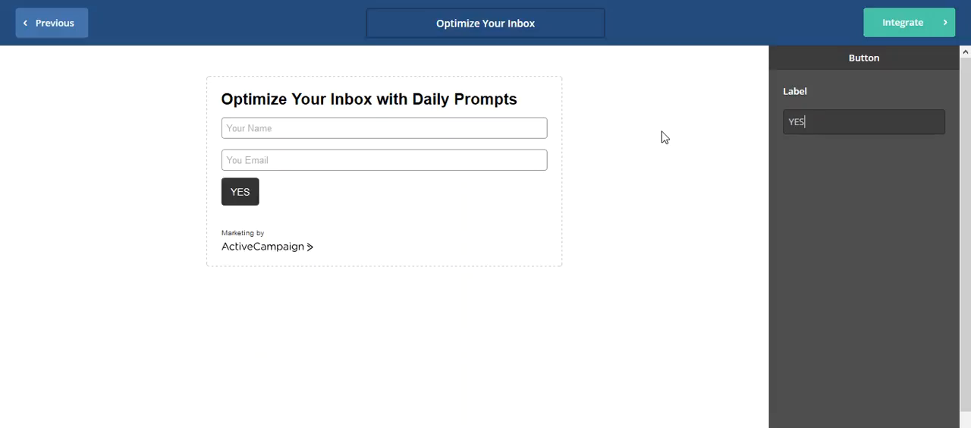
type(", i WANT")
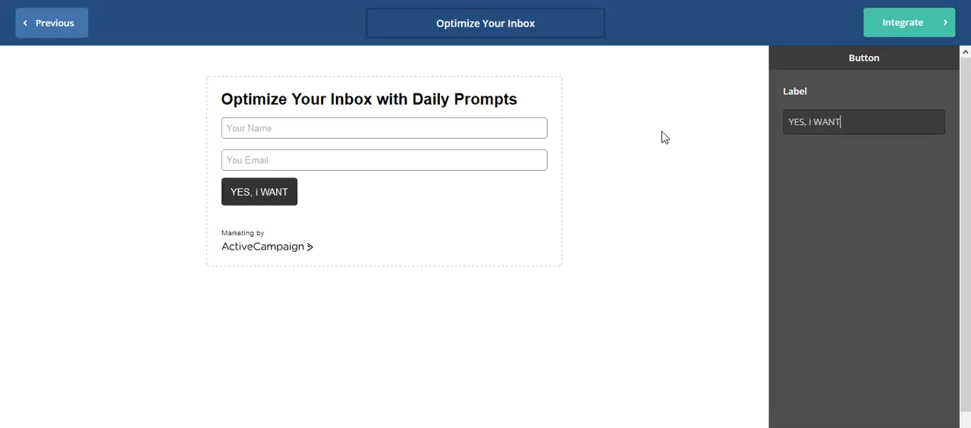
key("Backspace")
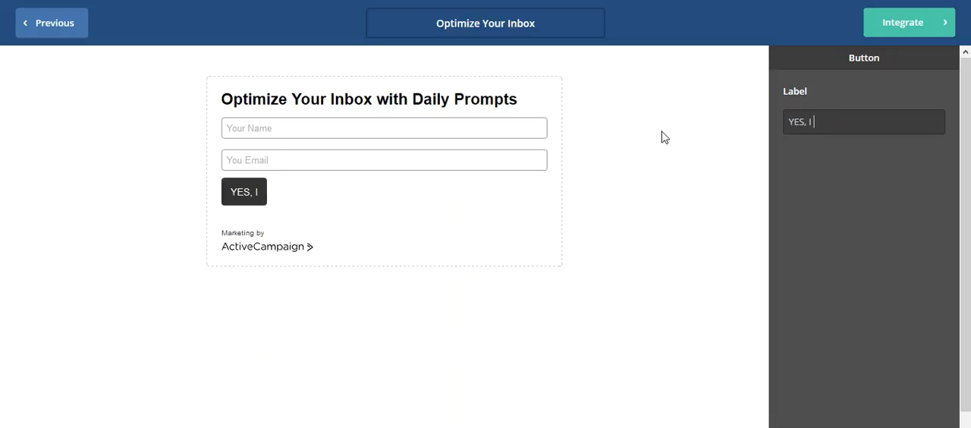
type("WANT TO OPTIM")
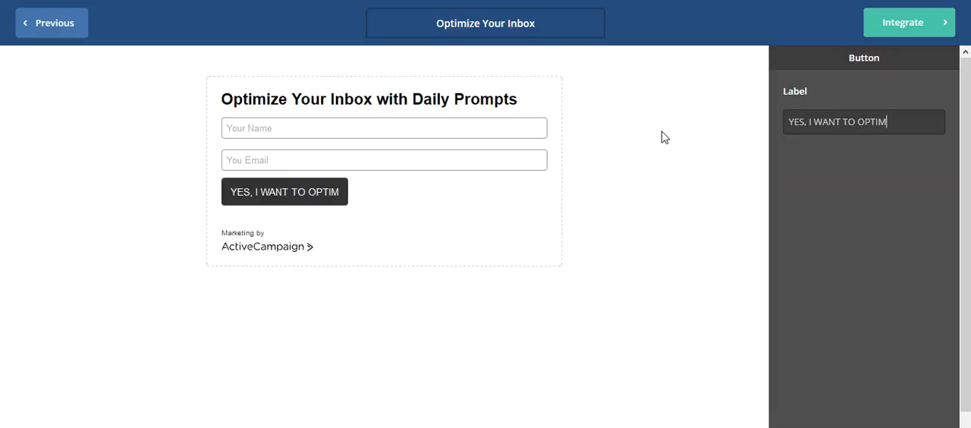
type("ZE MY I")
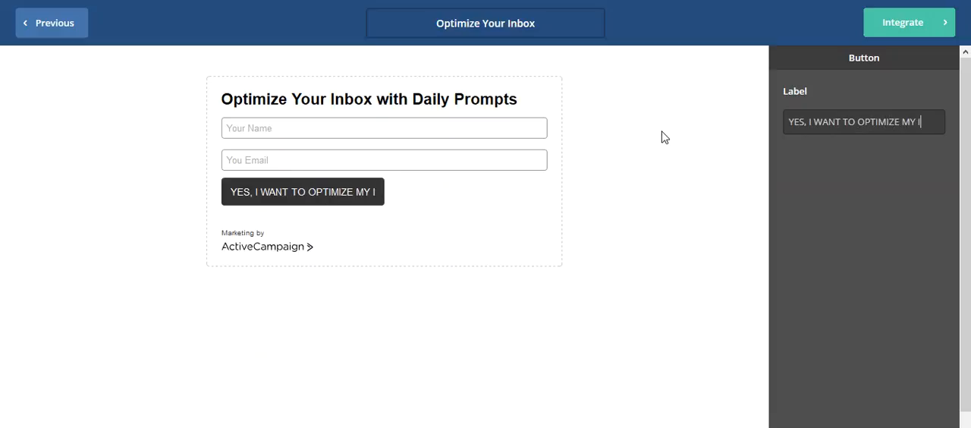
type("BOX >>")
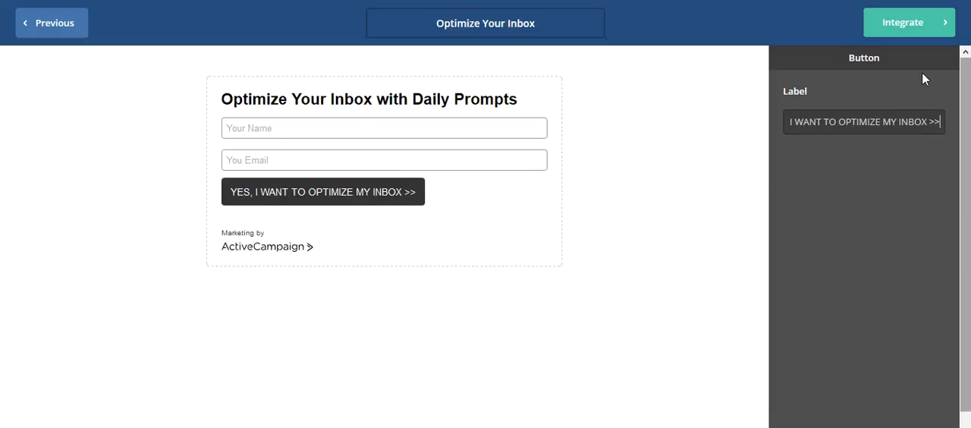
left_click(801, 62)
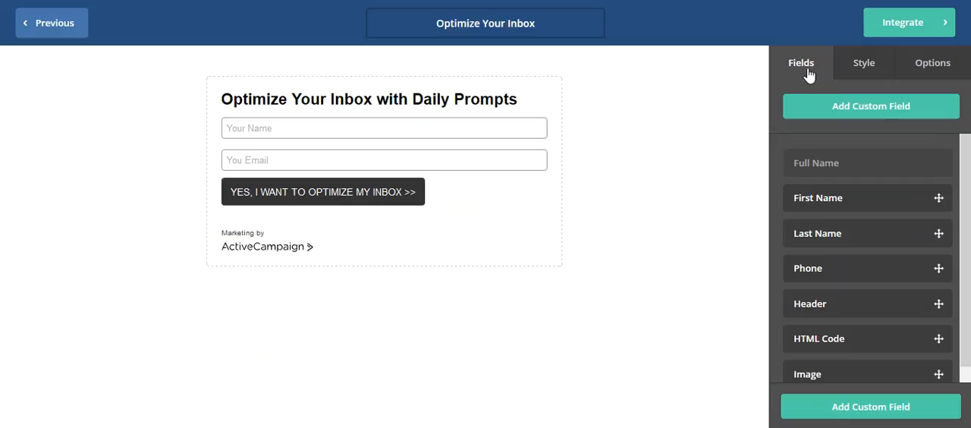
mouse_move(863, 68)
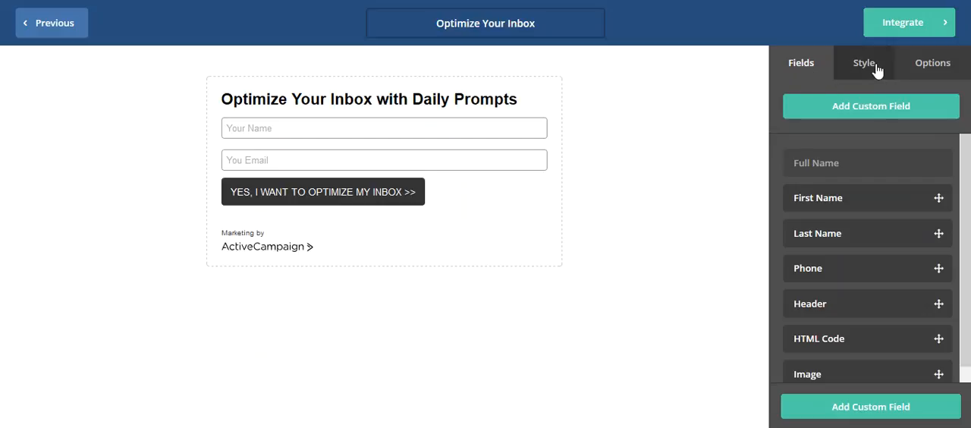
Switch the form's style layout to horizontal so fields and button share one row
left_click(865, 63)
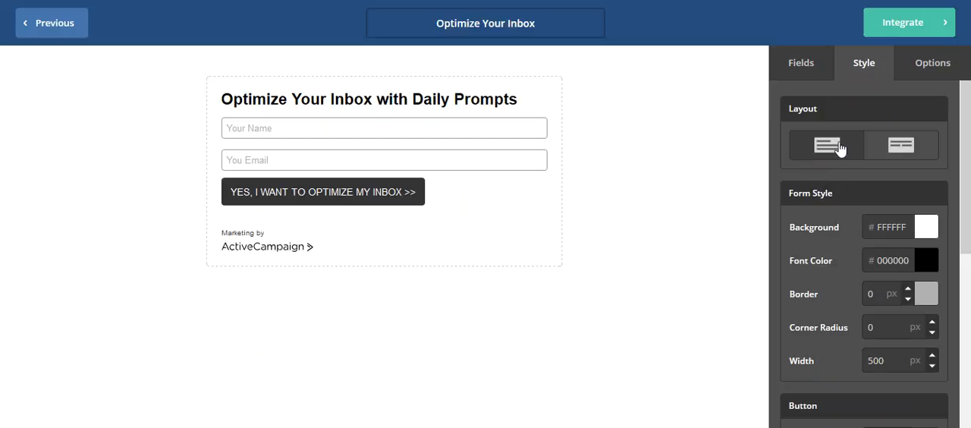
left_click(901, 145)
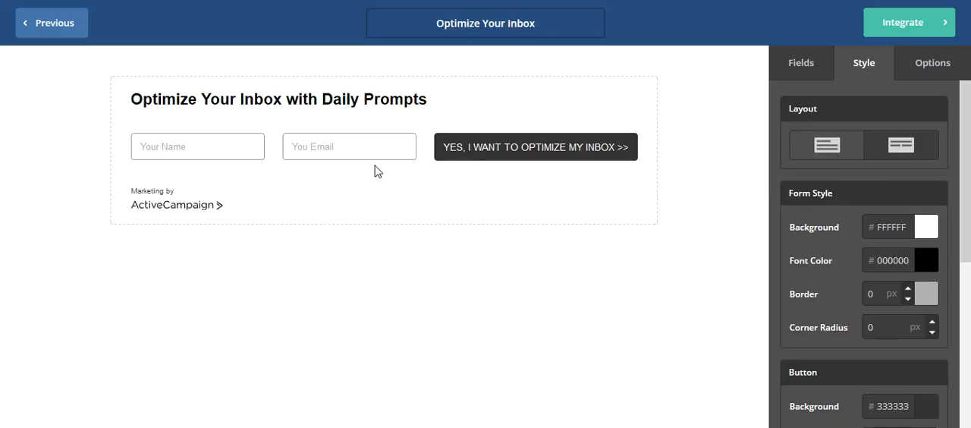
Revert the form's layout to stacked with fields above the button
left_click(277, 99)
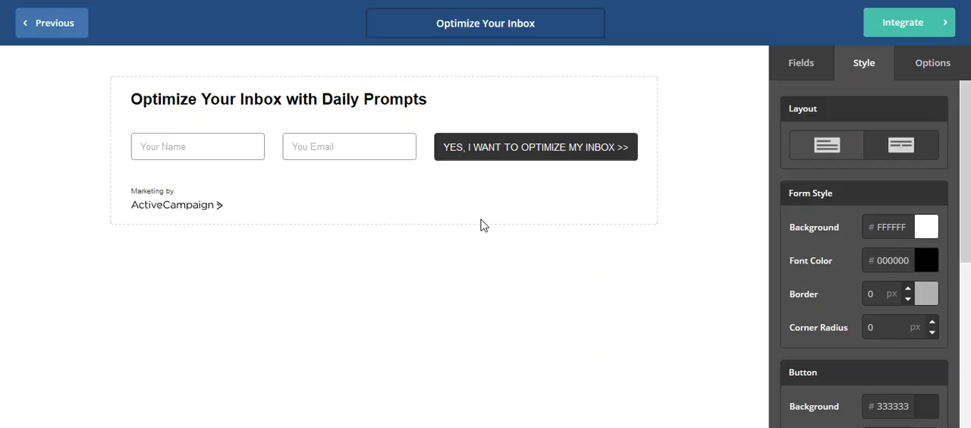
left_click(900, 146)
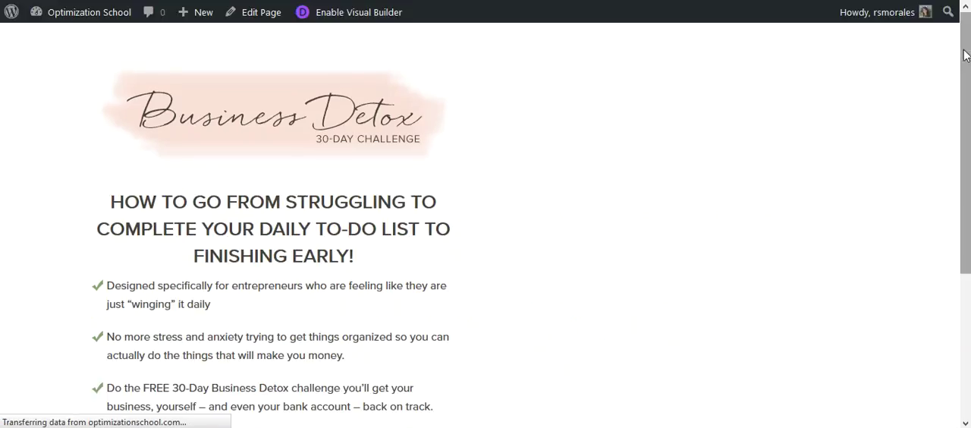
Scroll the live Business Detox page down to its sign-up form and back
scroll("down", 3)
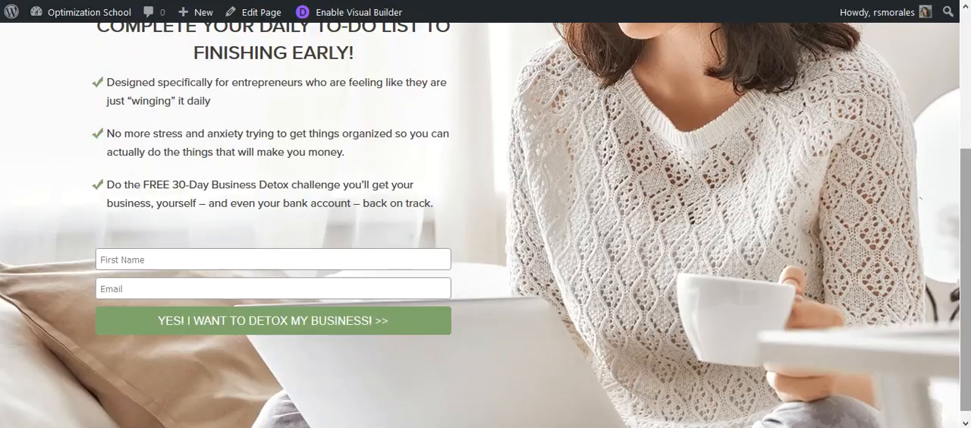
scroll("up", 3)
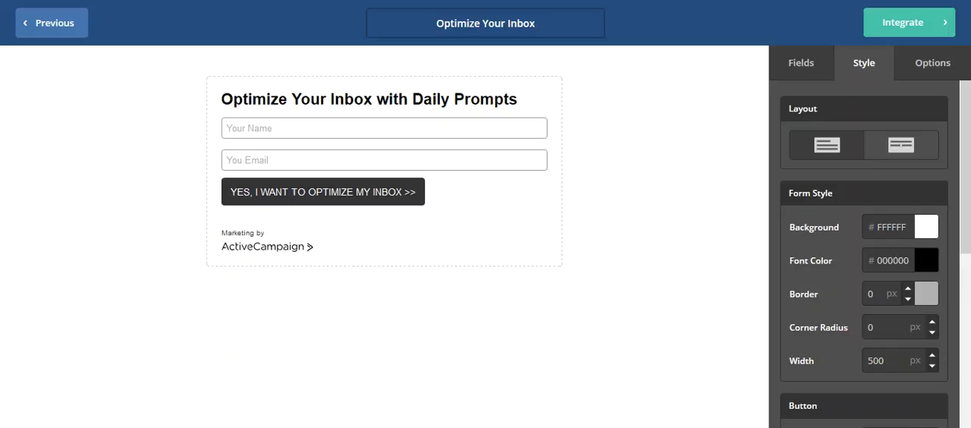
mouse_move(589, 221)
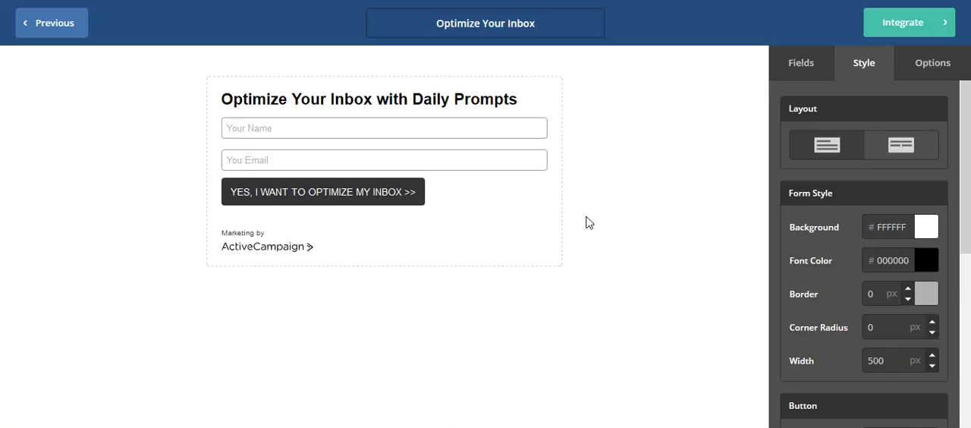
Make the form background transparent, font colour 666666, and width 600 px in Form Style
scroll("down", 3)
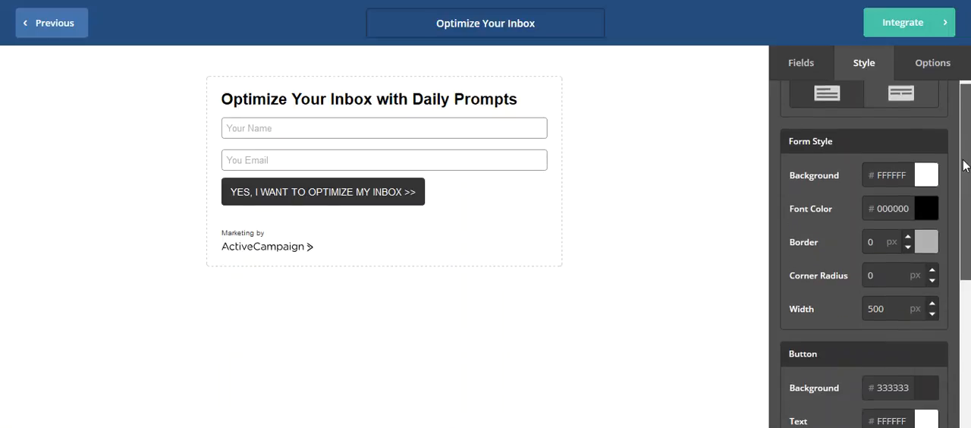
left_click(925, 175)
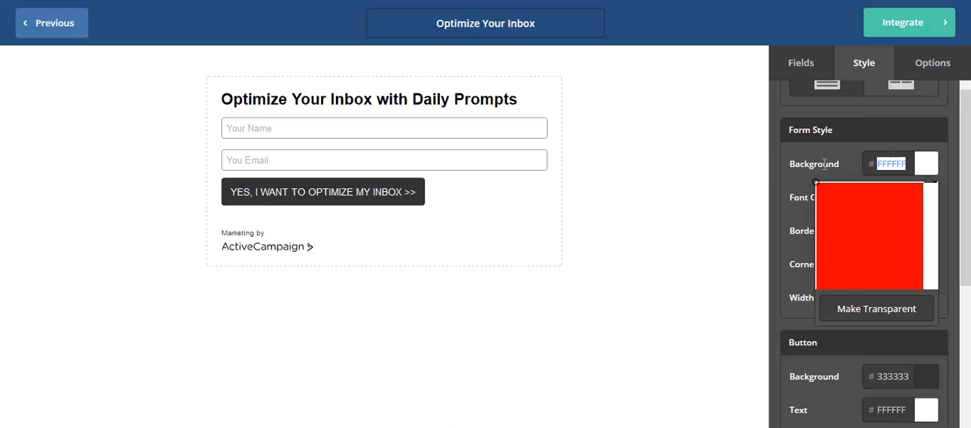
left_click(876, 308)
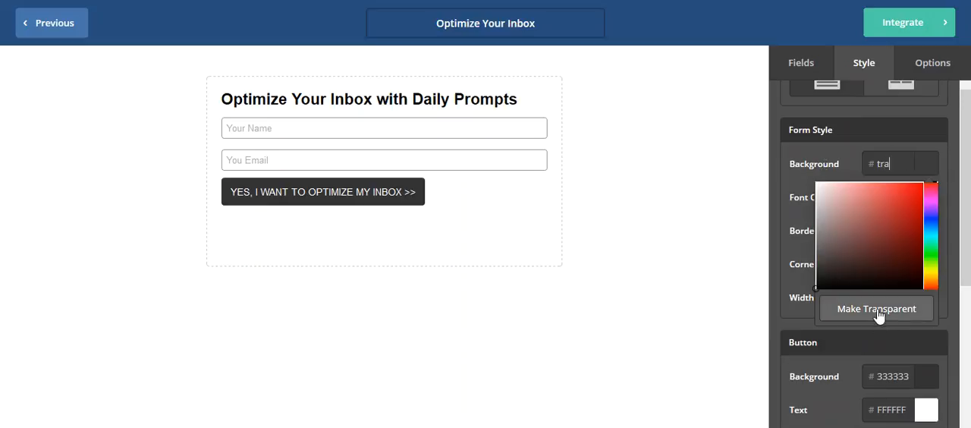
left_click(875, 308)
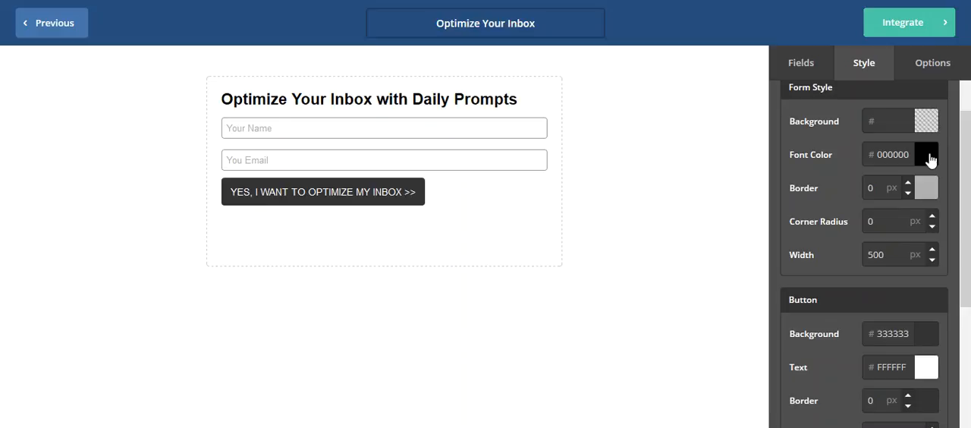
left_click(925, 155)
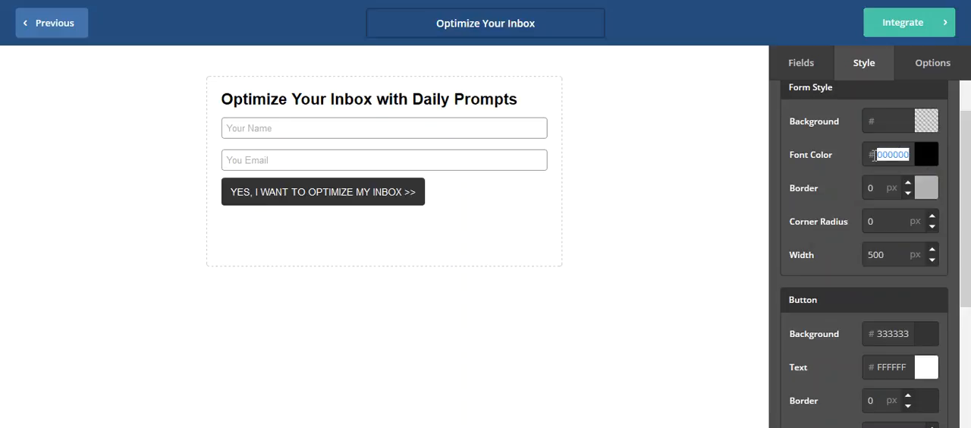
type("666666")
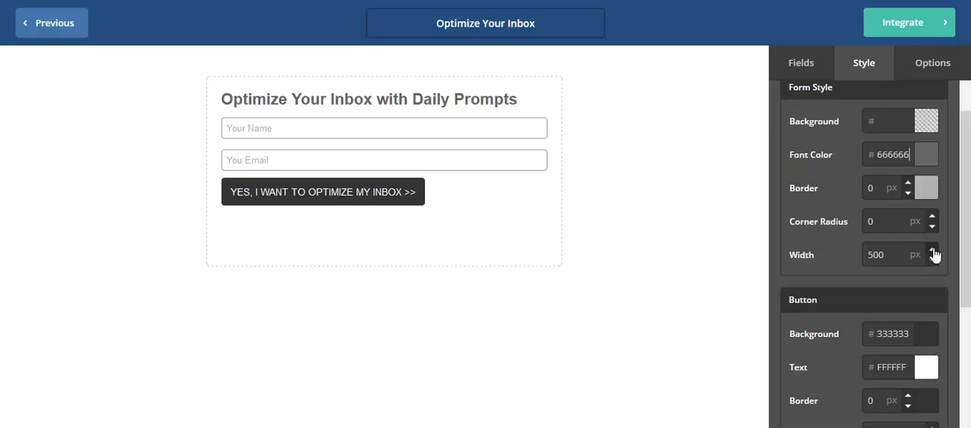
left_click(929, 250)
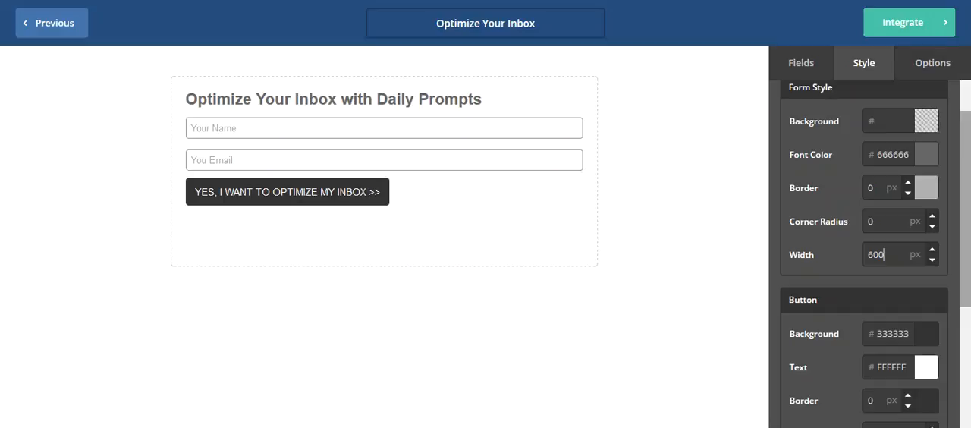
scroll("down", 3)
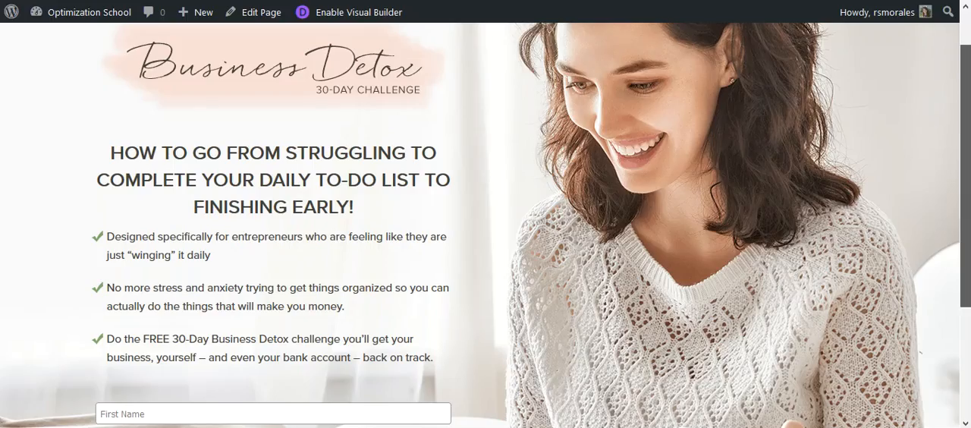
Scroll the Business Detox page down to its existing sign-up form
scroll("down", 3)
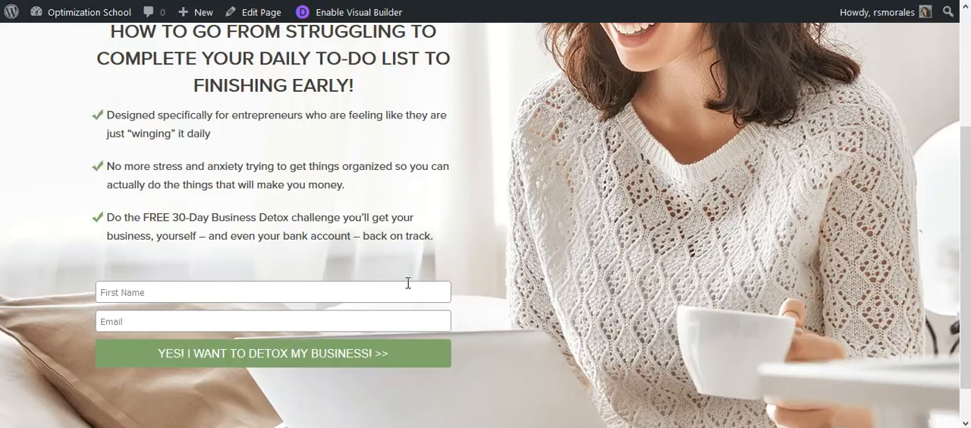
mouse_move(394, 205)
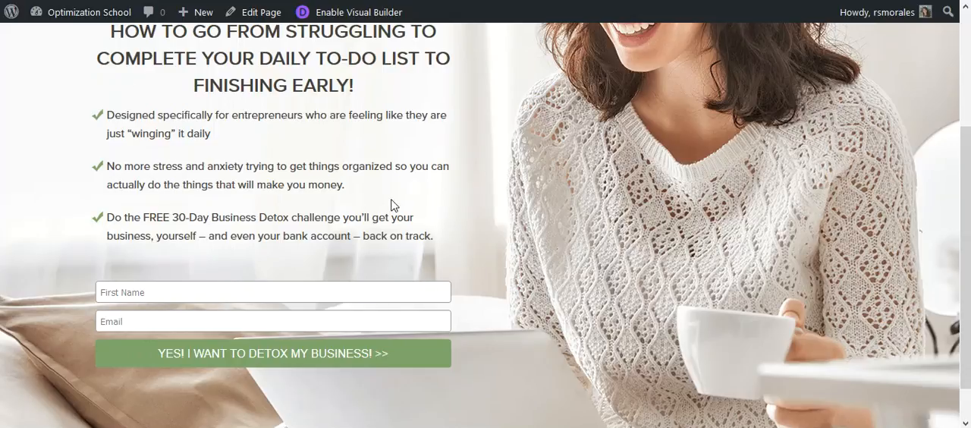
mouse_move(373, 203)
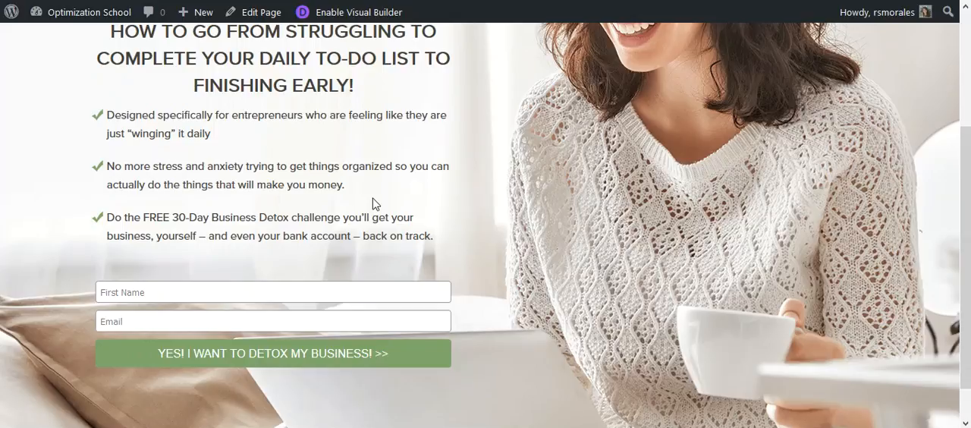
mouse_move(265, 281)
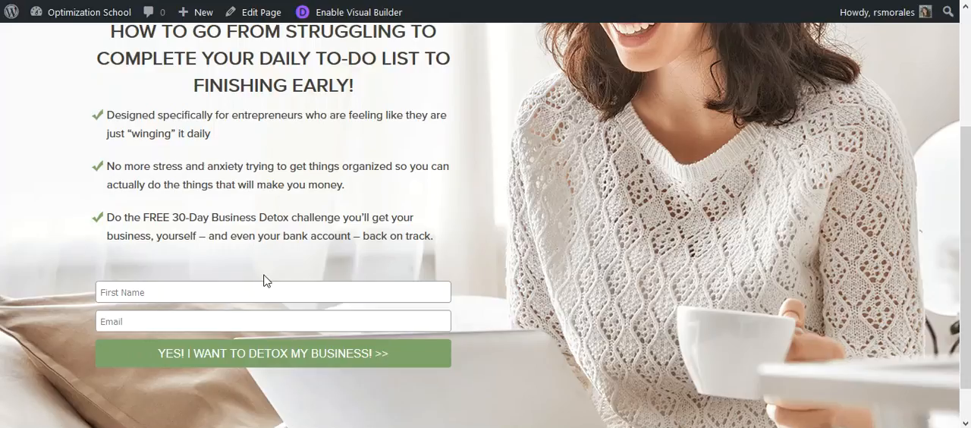
mouse_move(95, 319)
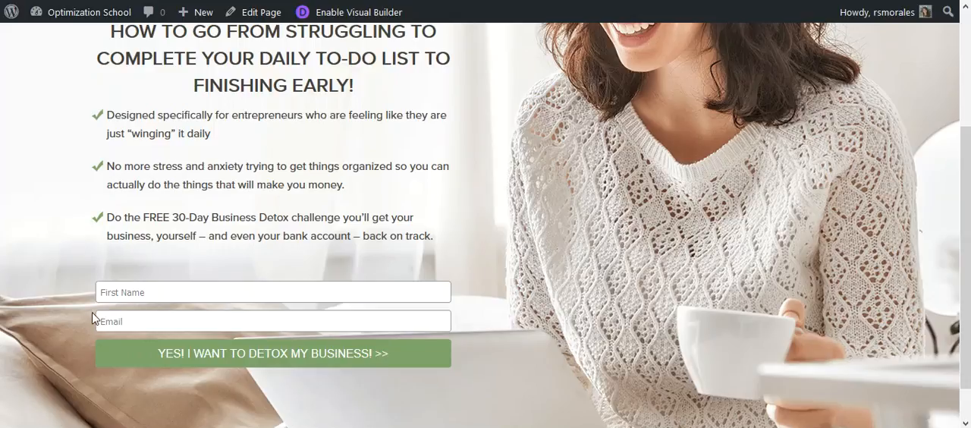
mouse_move(94, 319)
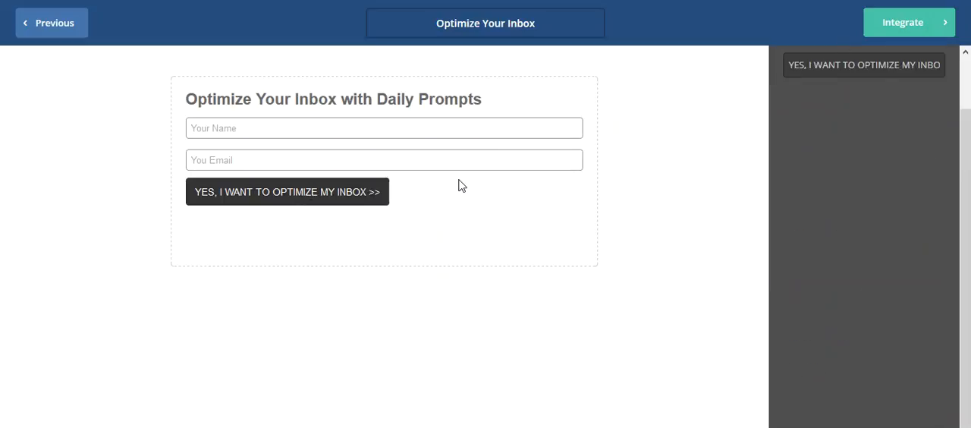
Inspect the email field, button and header settings, then return to the form's Style settings
left_click(382, 159)
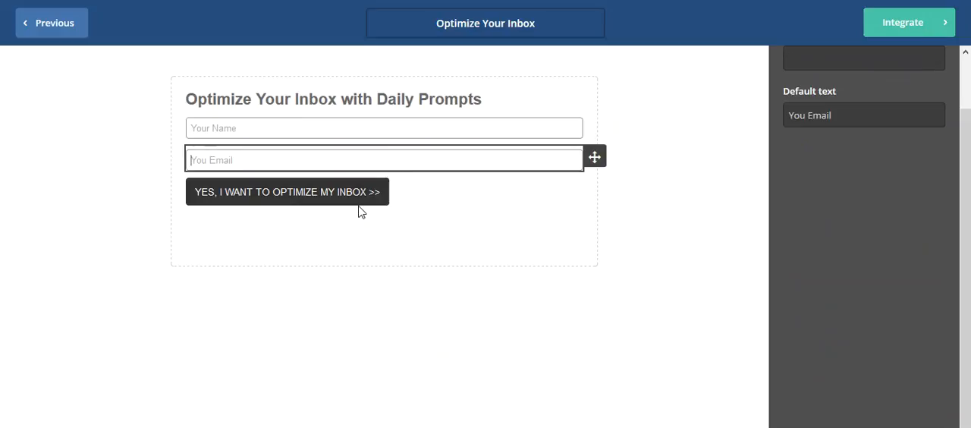
left_click(287, 191)
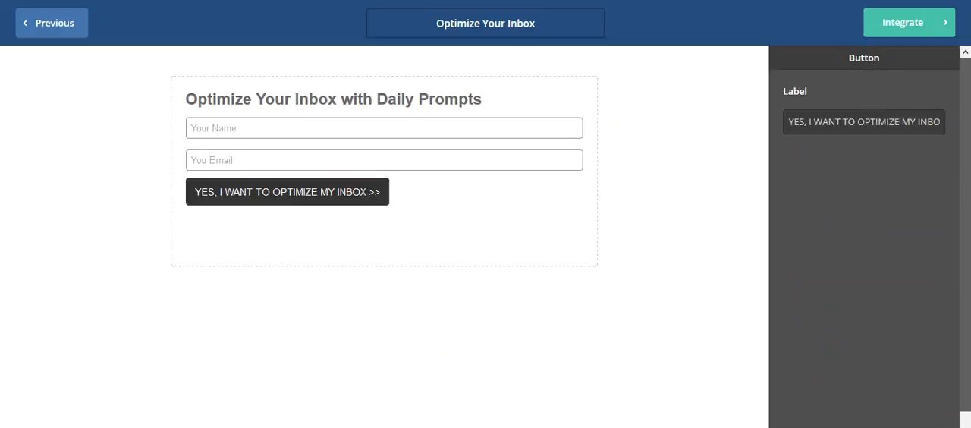
left_click(332, 98)
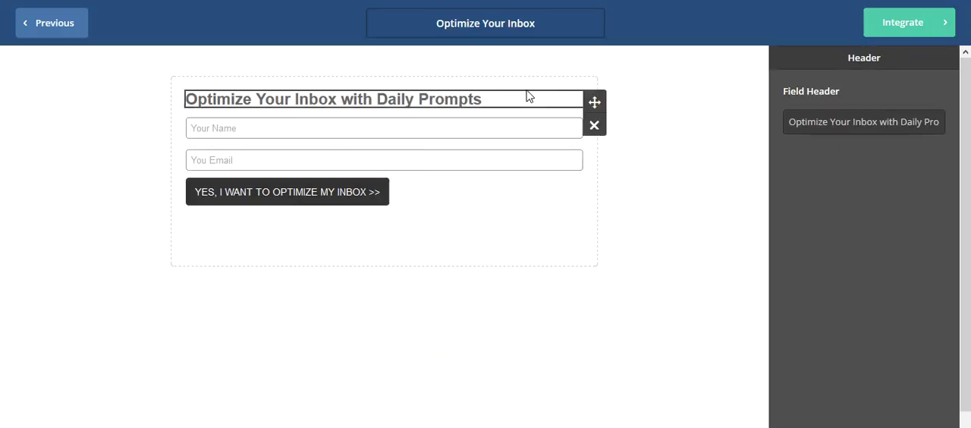
left_click(863, 62)
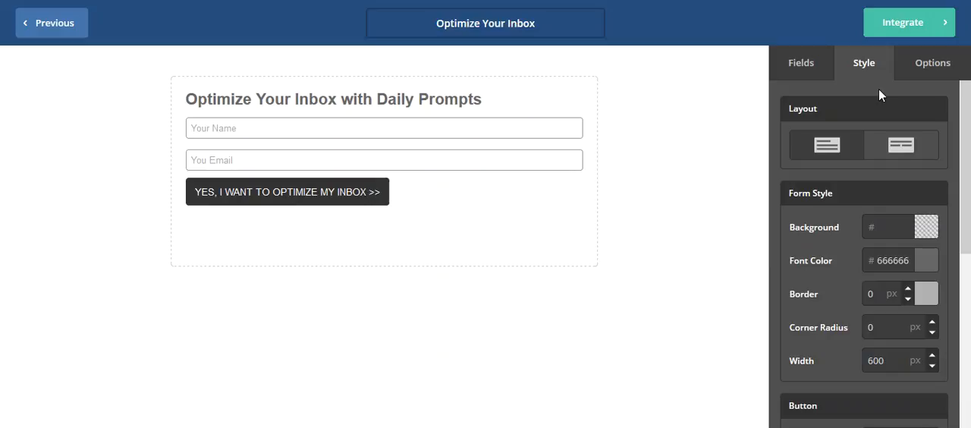
Set the submit button's background colour to 58D1C9 in the Button style section
scroll("down", 3)
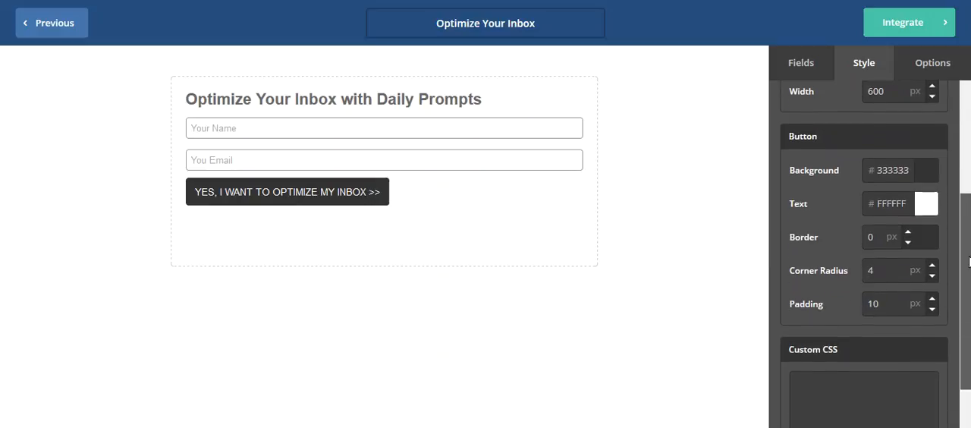
scroll("up", 3)
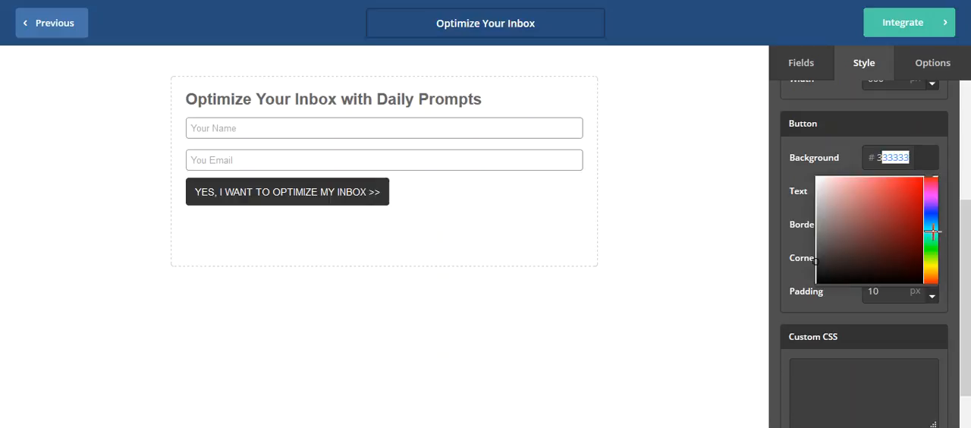
left_click(845, 177)
type("363636")
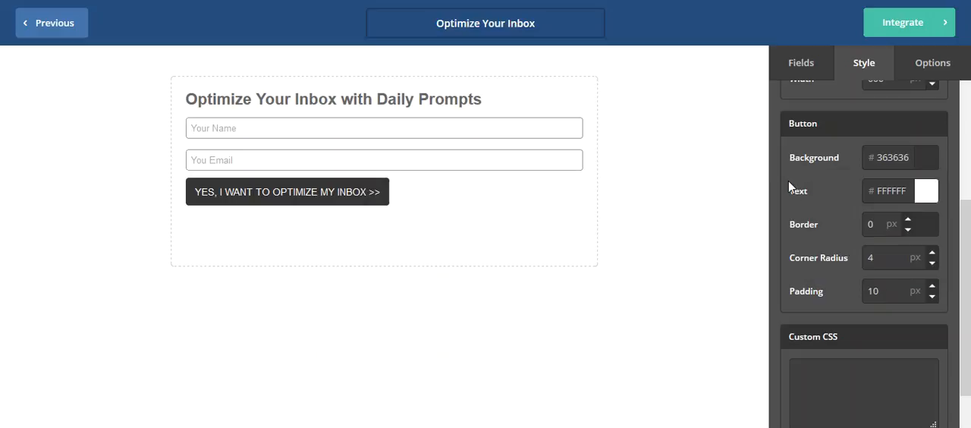
mouse_move(910, 176)
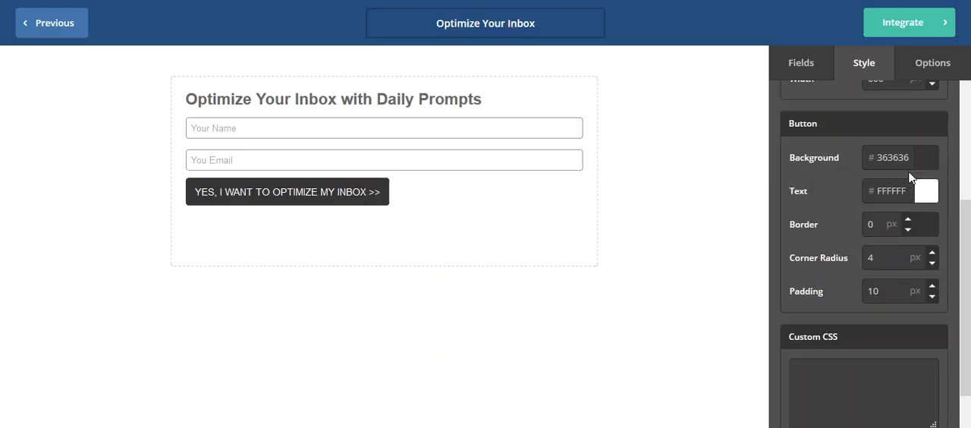
left_click(899, 158)
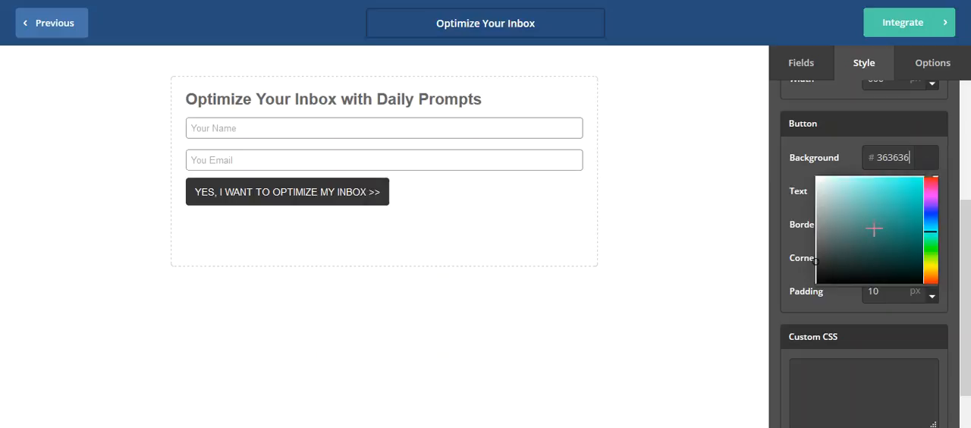
left_click(878, 195)
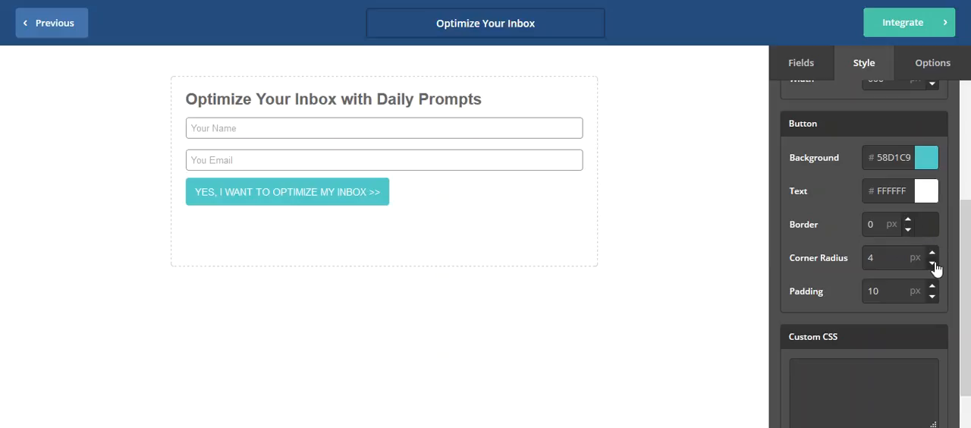
mouse_move(446, 214)
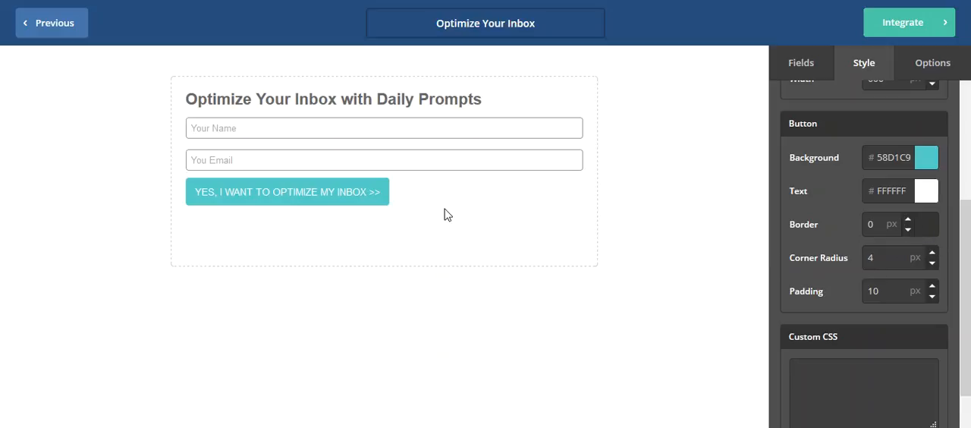
mouse_move(379, 211)
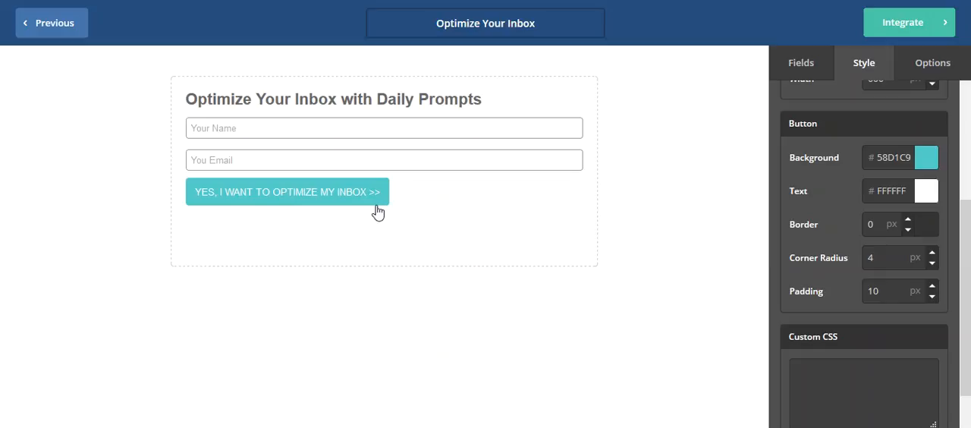
mouse_move(584, 276)
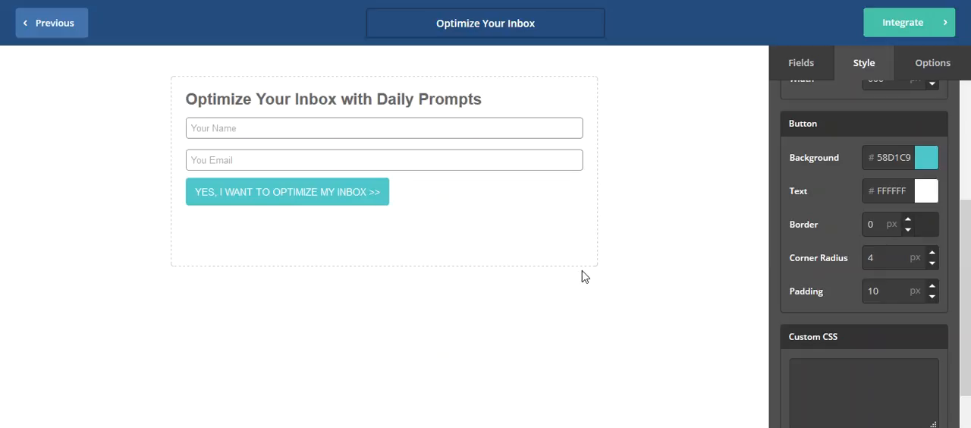
Increase the submit button's corner radius step by step toward 19 px
left_click(931, 253)
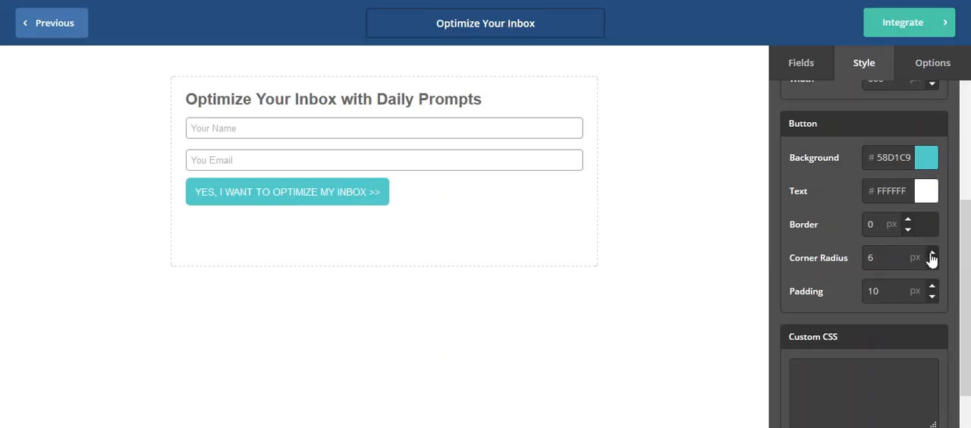
left_click(931, 253)
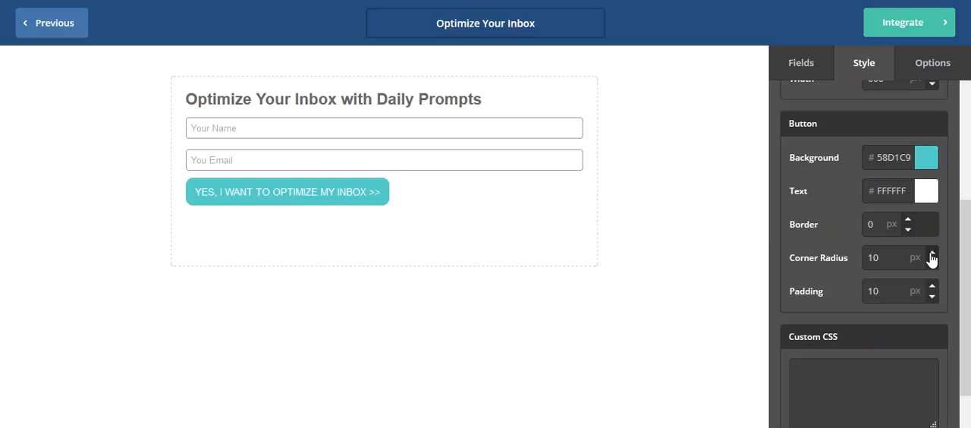
left_click(931, 254)
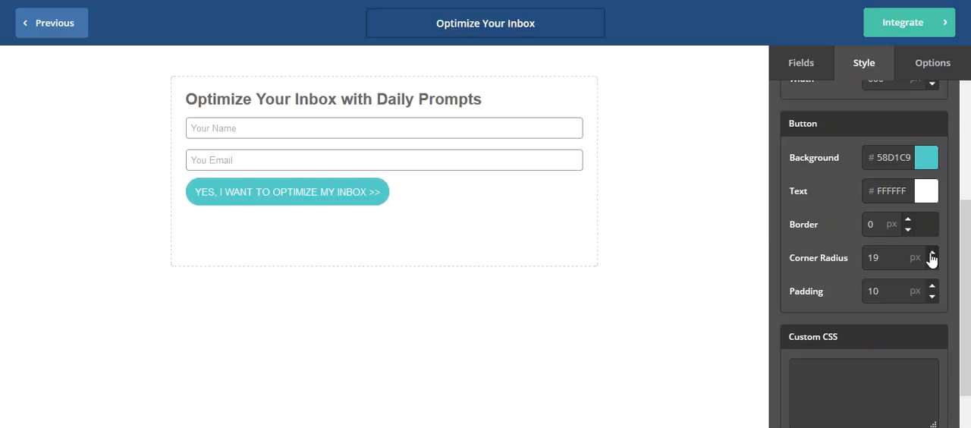
left_click(932, 251)
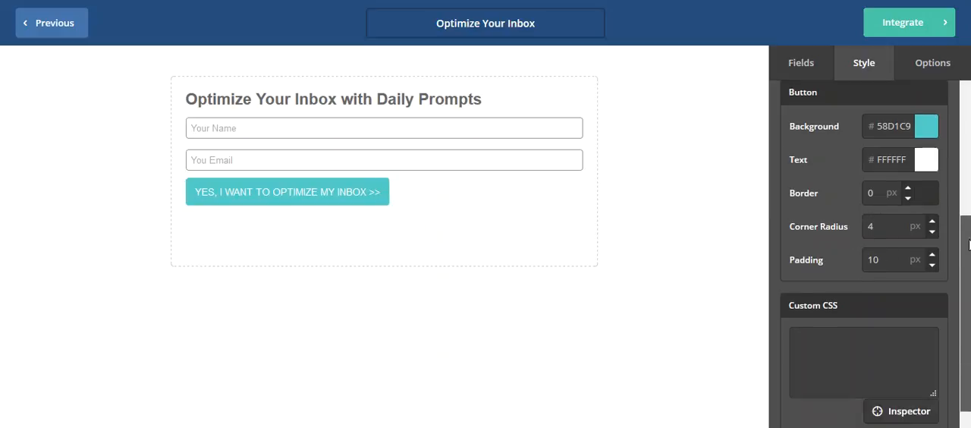
Scroll the Style panel down toward the Custom CSS section
scroll("down", 3)
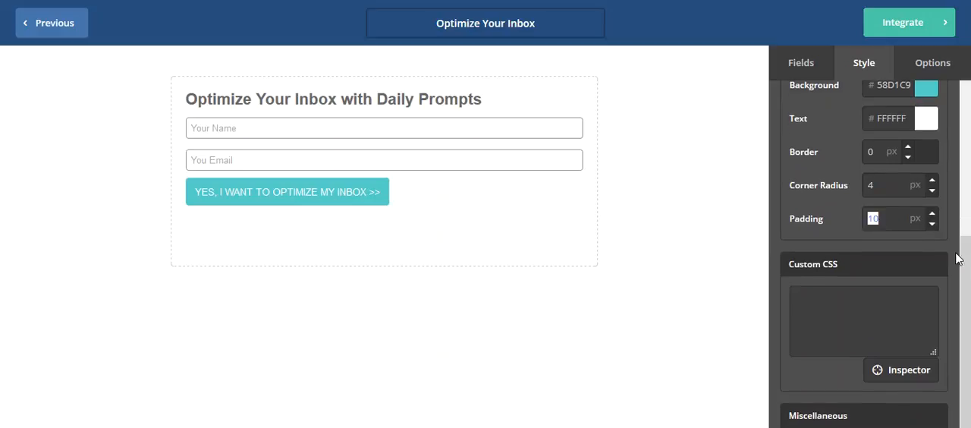
mouse_move(337, 210)
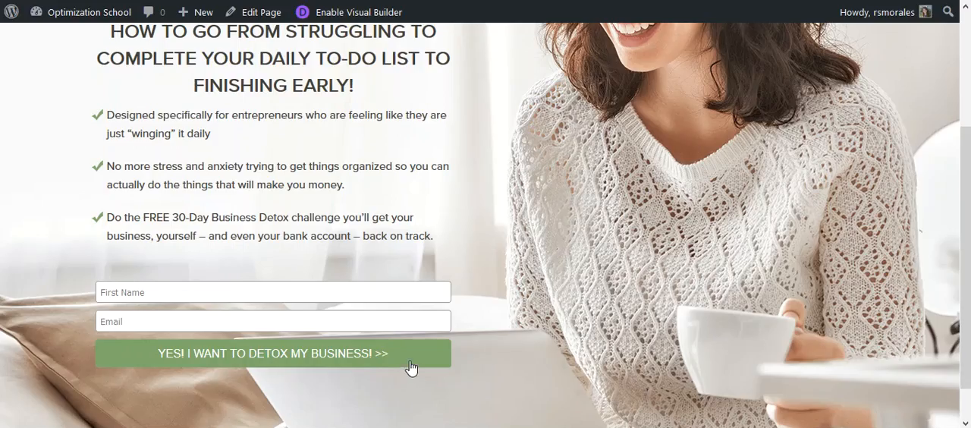
mouse_move(188, 330)
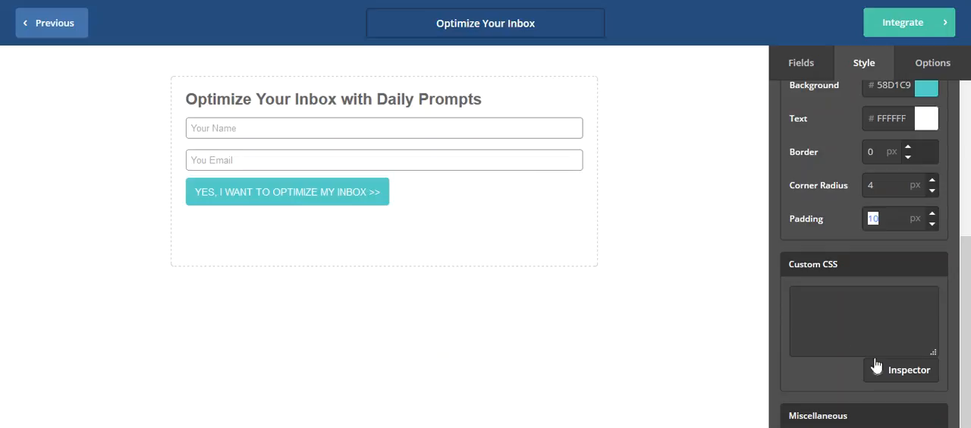
mouse_move(764, 334)
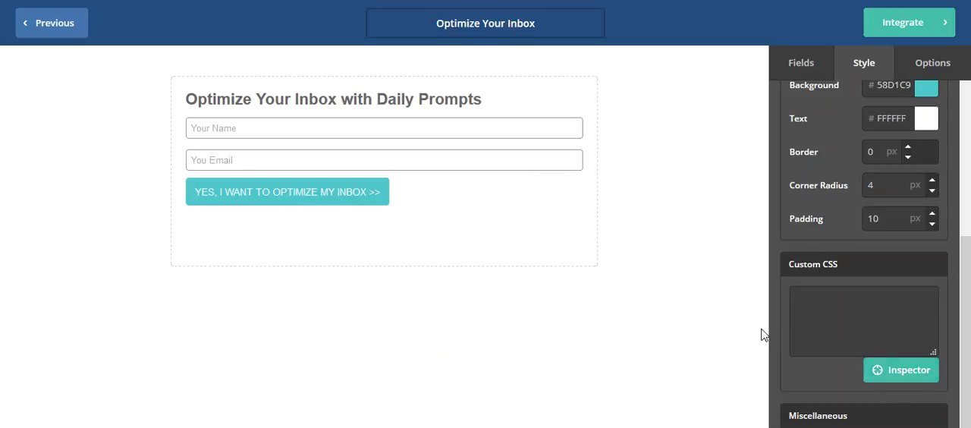
Create a ._submit Custom CSS rule with width:100% so the button spans the form
left_click(286, 191)
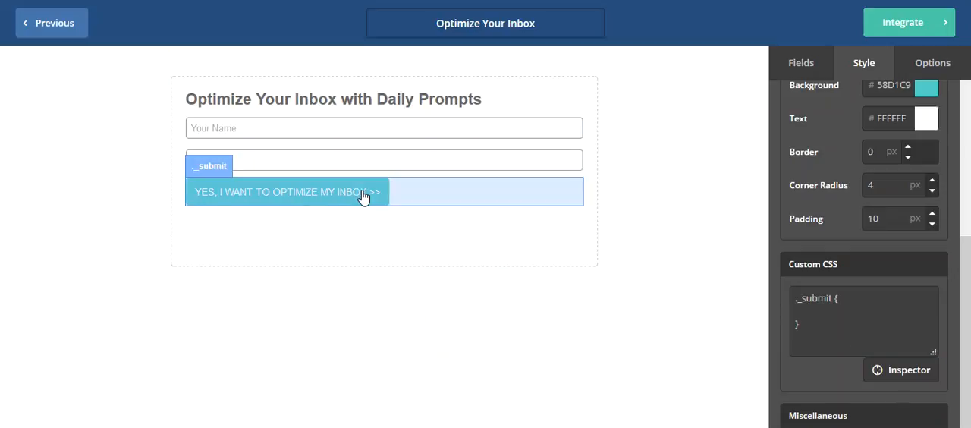
left_click(816, 310)
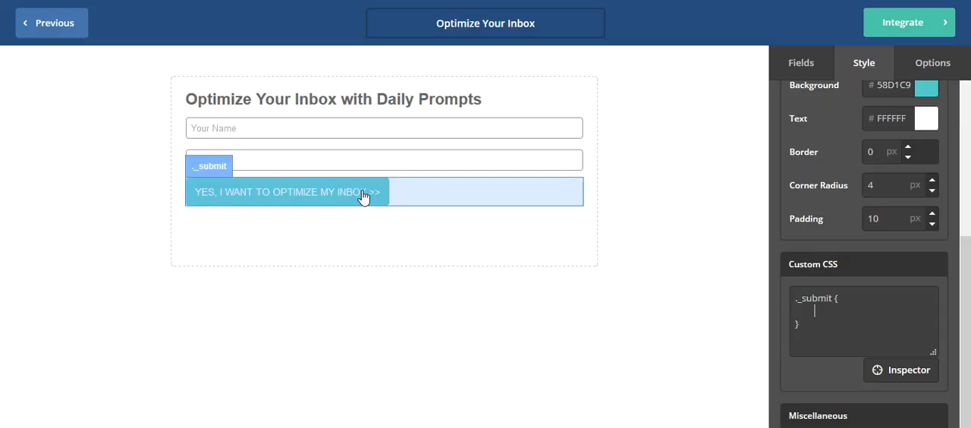
type("width:")
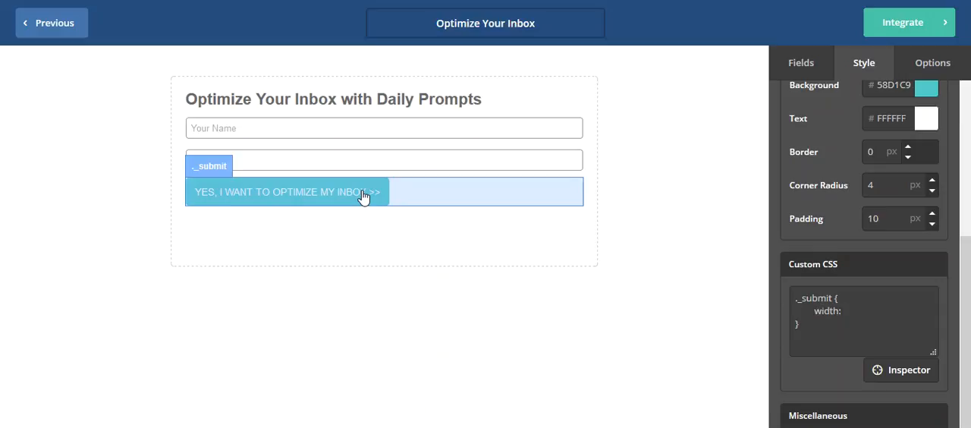
type("100%")
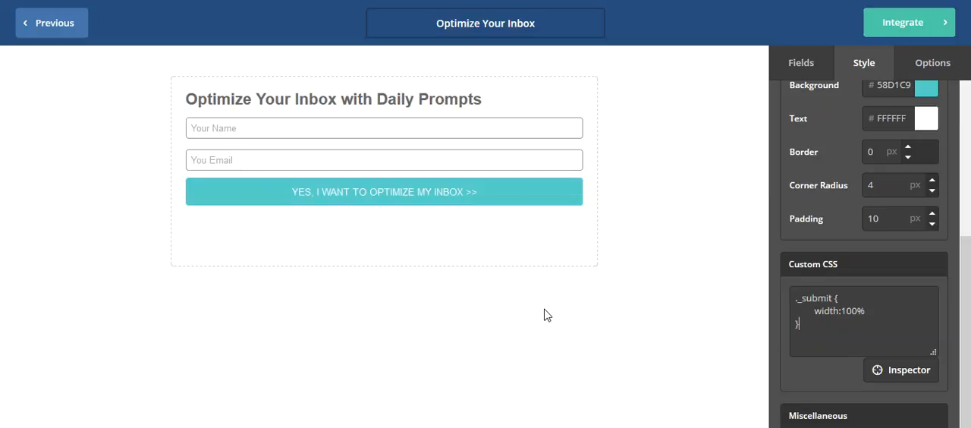
mouse_move(564, 241)
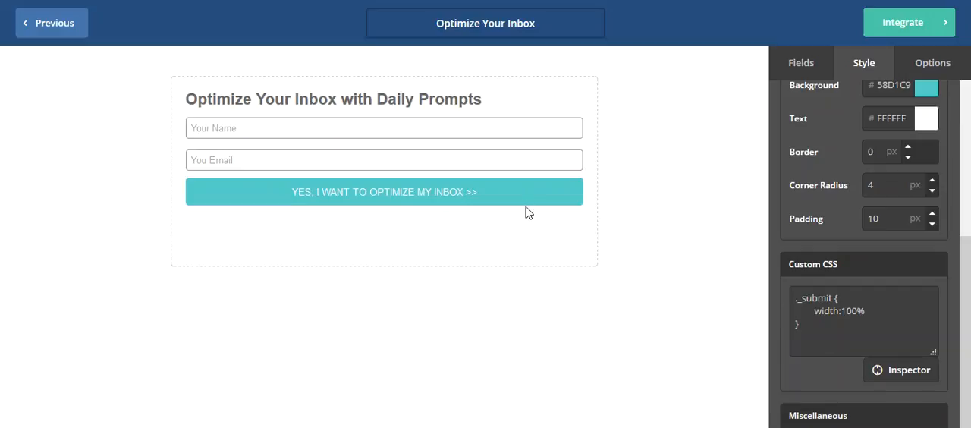
mouse_move(763, 298)
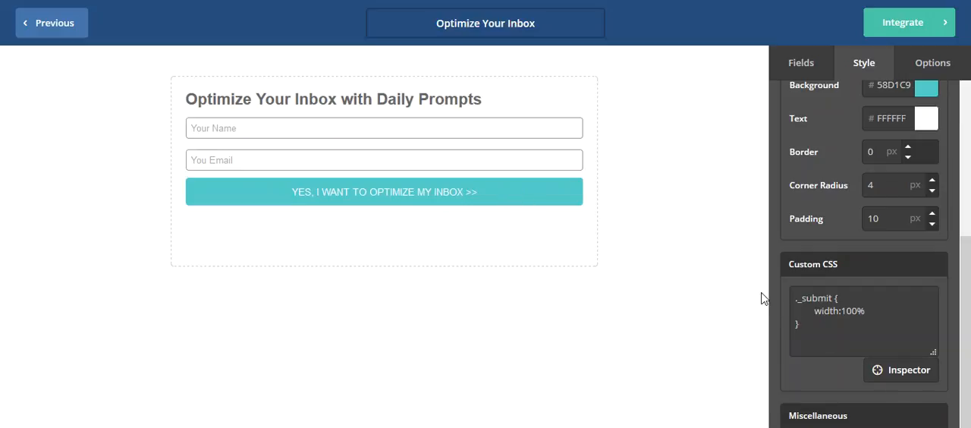
mouse_move(913, 310)
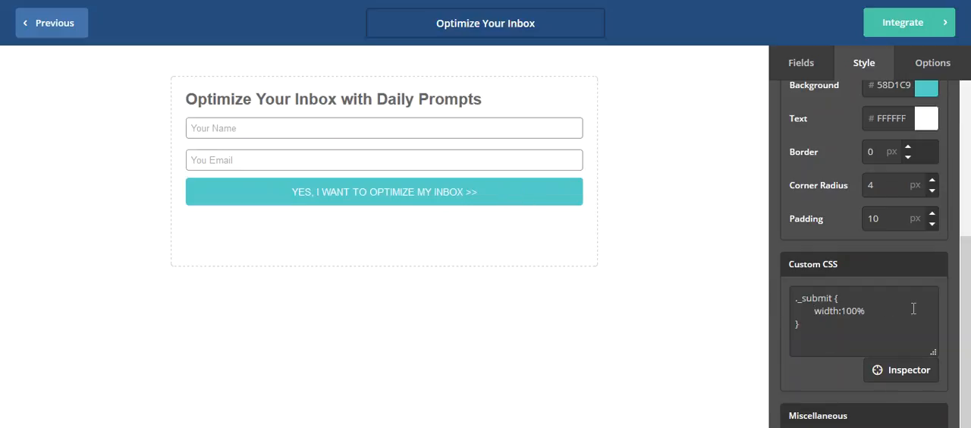
scroll("down", 3)
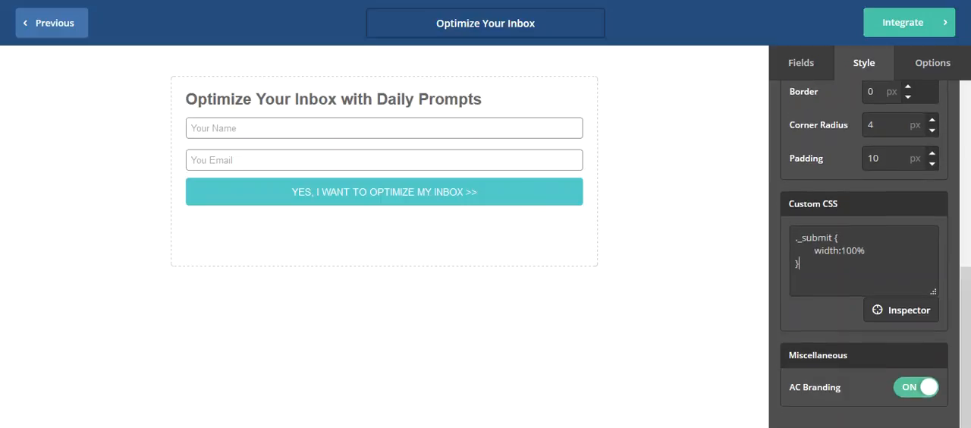
Turn off AC Branding and revisit the heading settings before returning to the Style panel
left_click(916, 387)
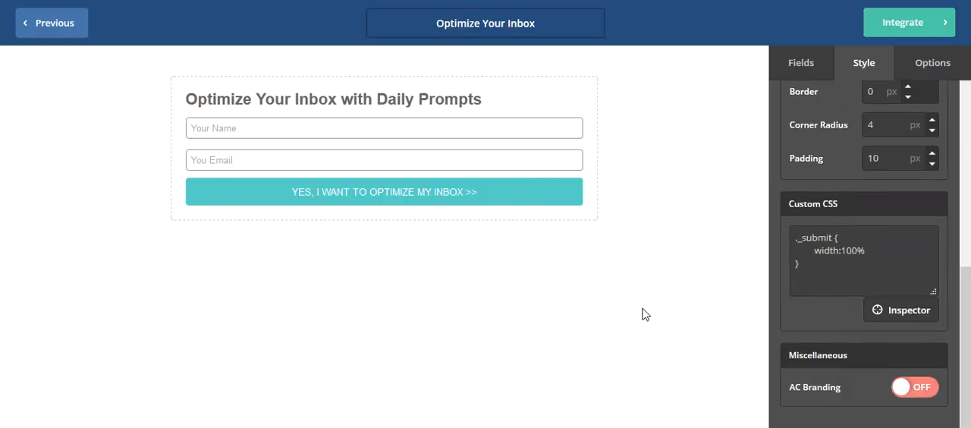
scroll("up", 3)
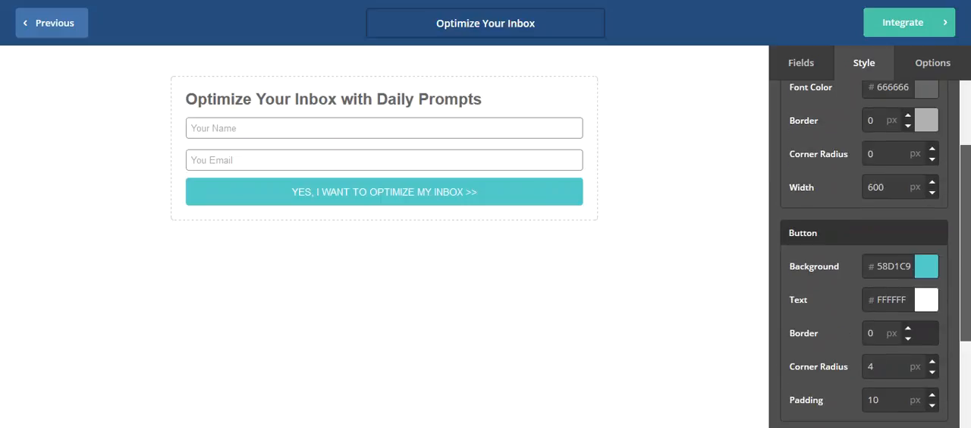
scroll("up", 3)
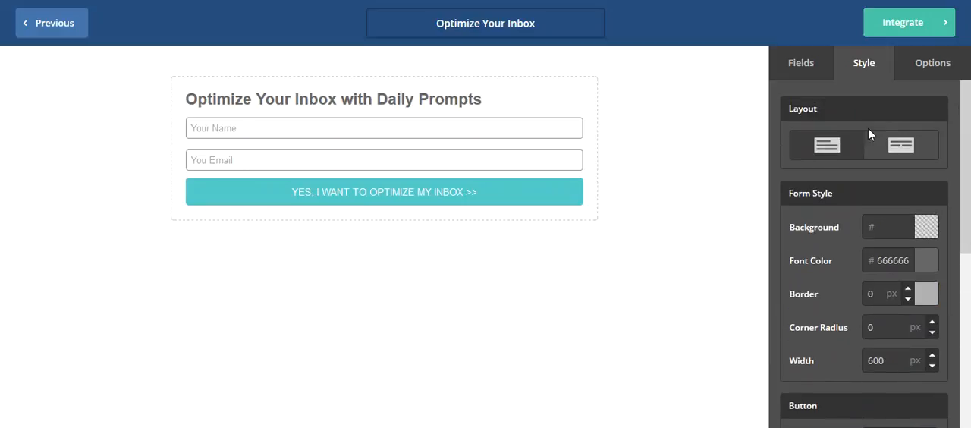
left_click(332, 98)
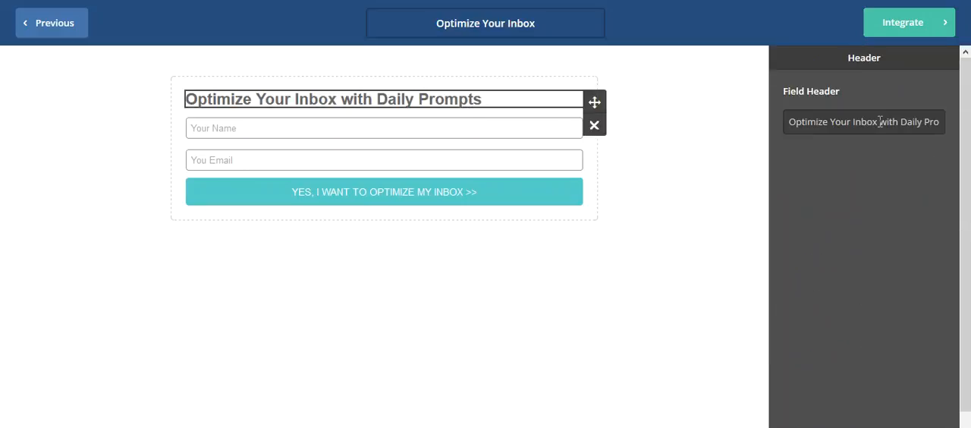
left_click(863, 62)
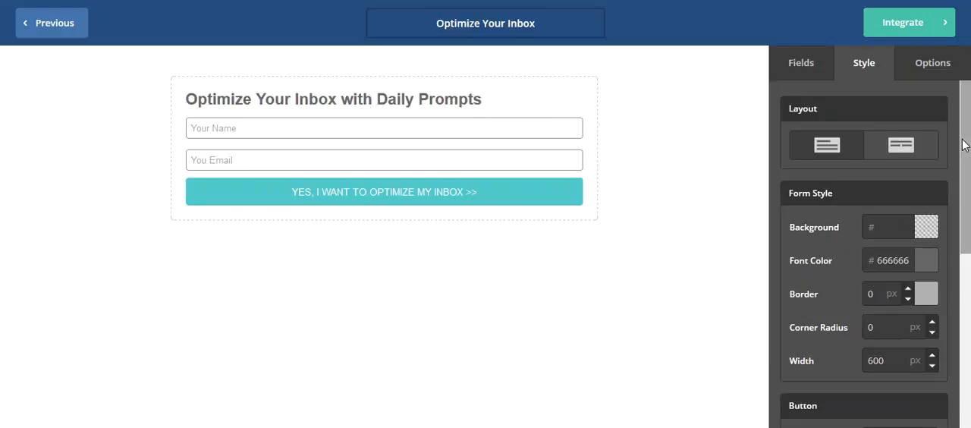
scroll("down", 3)
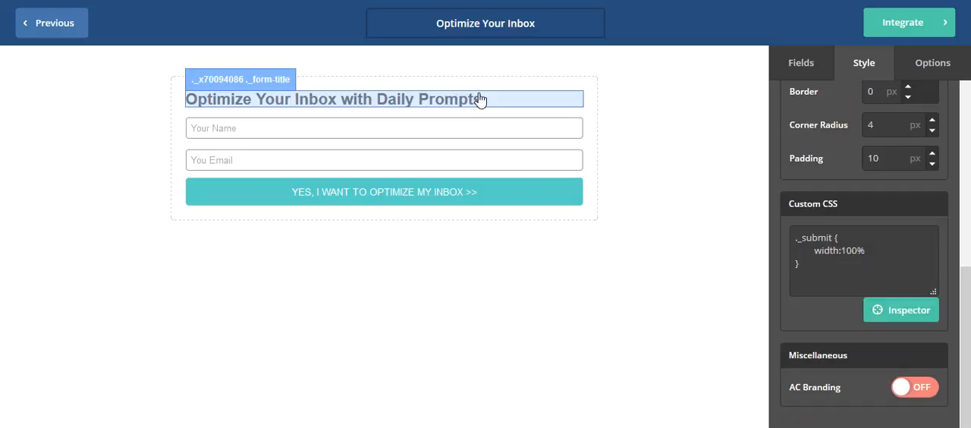
scroll("up", 3)
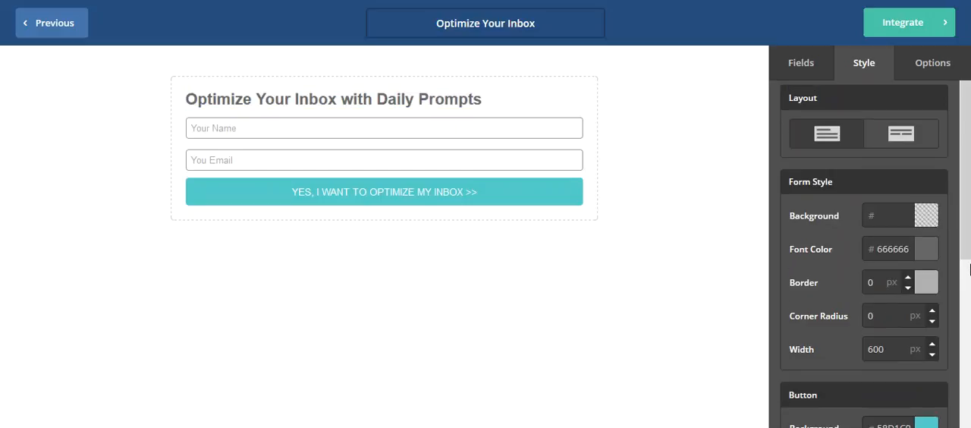
scroll("down", 3)
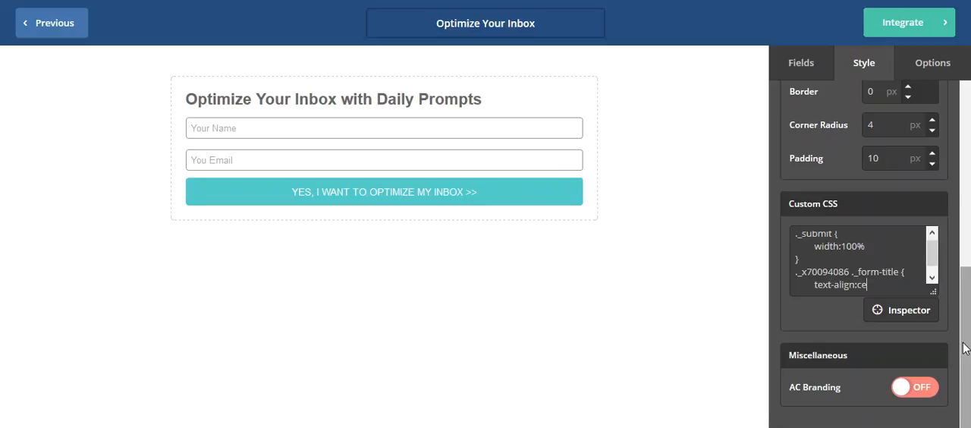
Finish the form-title Custom CSS rule as text-align:center
type("nter")
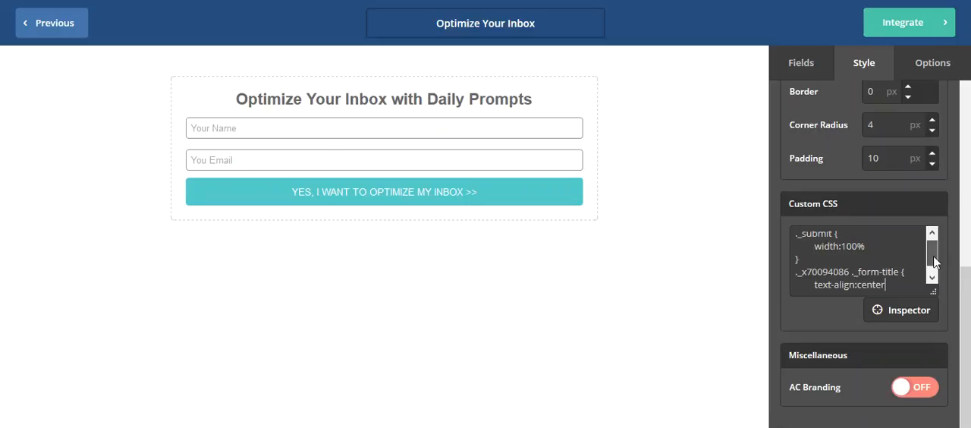
scroll("down", 3)
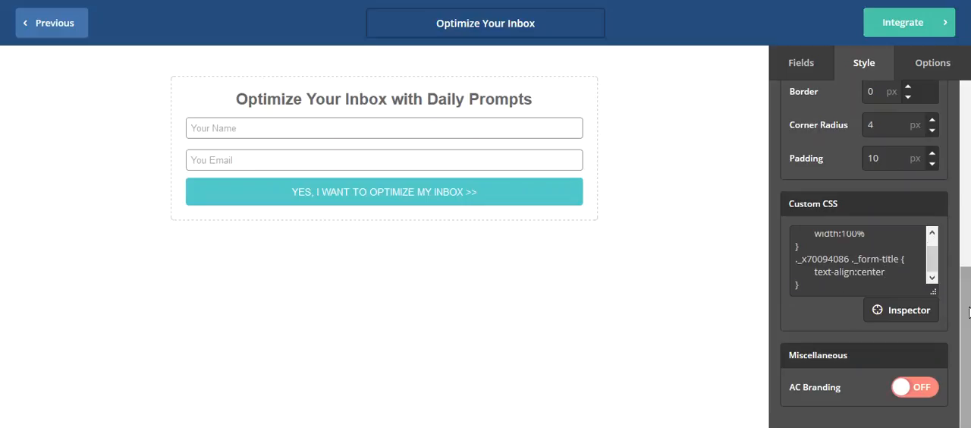
scroll("up", 3)
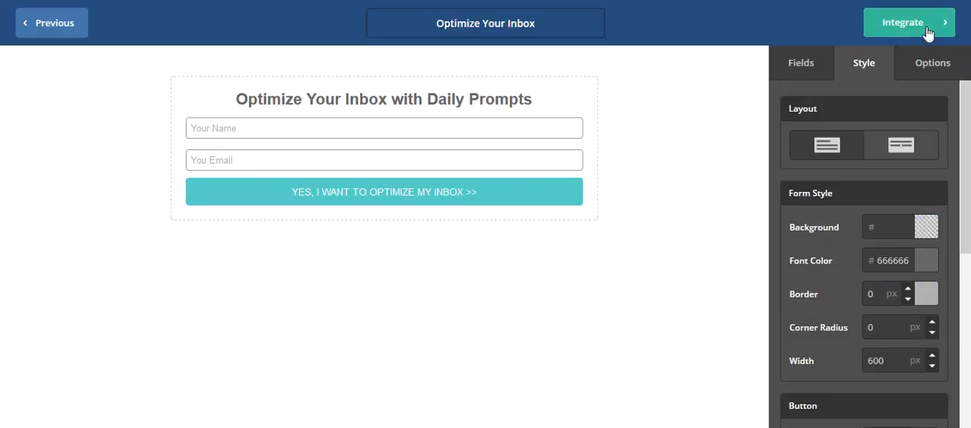
In Options, change On Submit to Open URL and start entering the redirect address
left_click(931, 62)
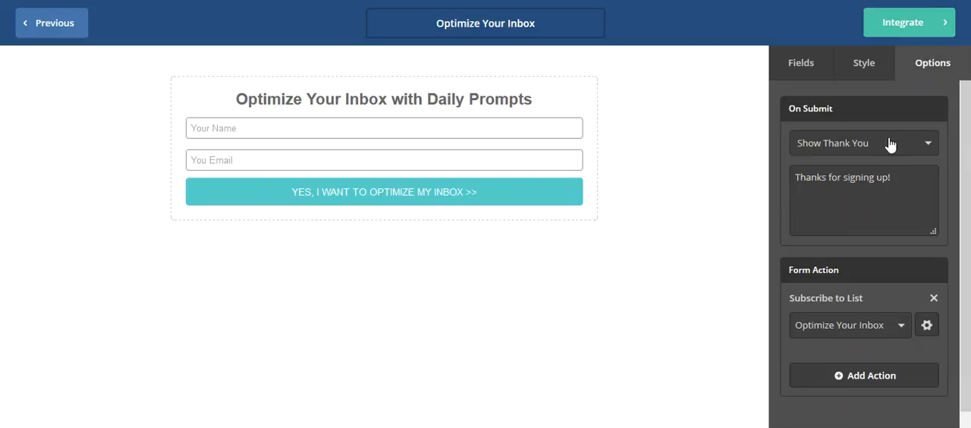
left_click(863, 142)
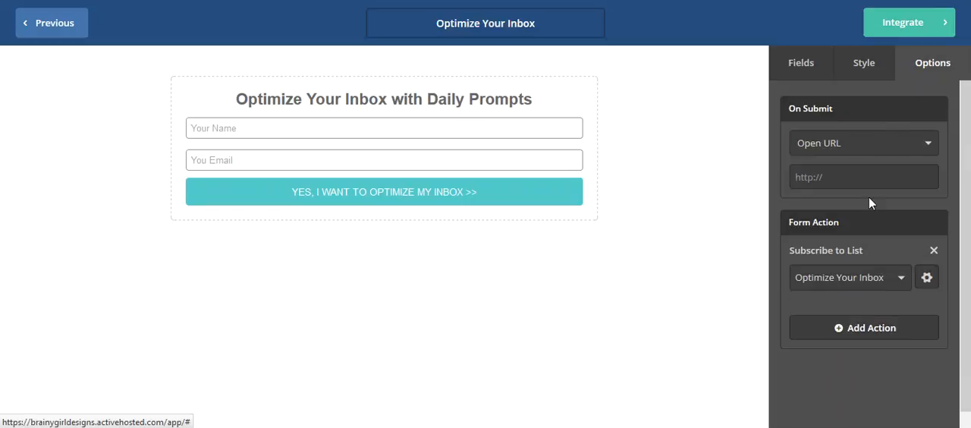
left_click(862, 176)
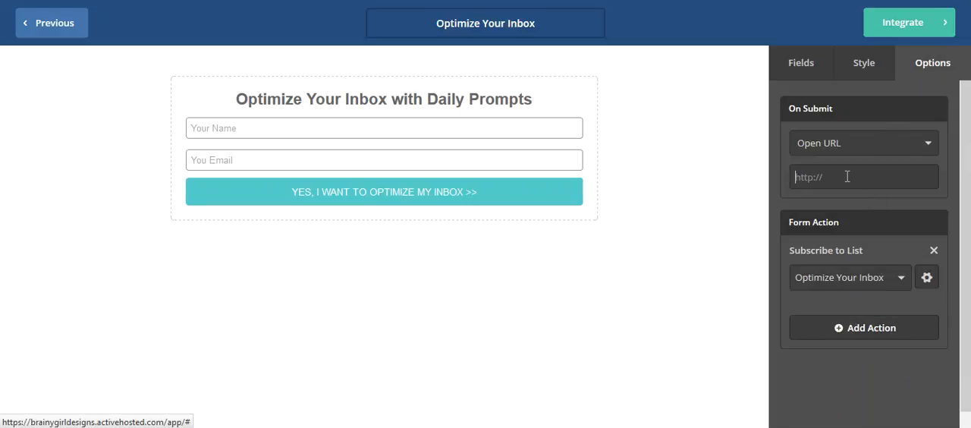
type("op")
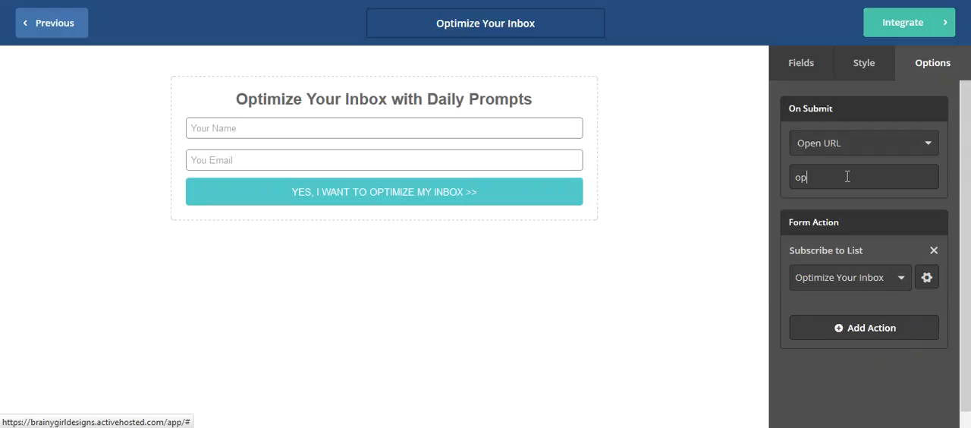
type("timi")
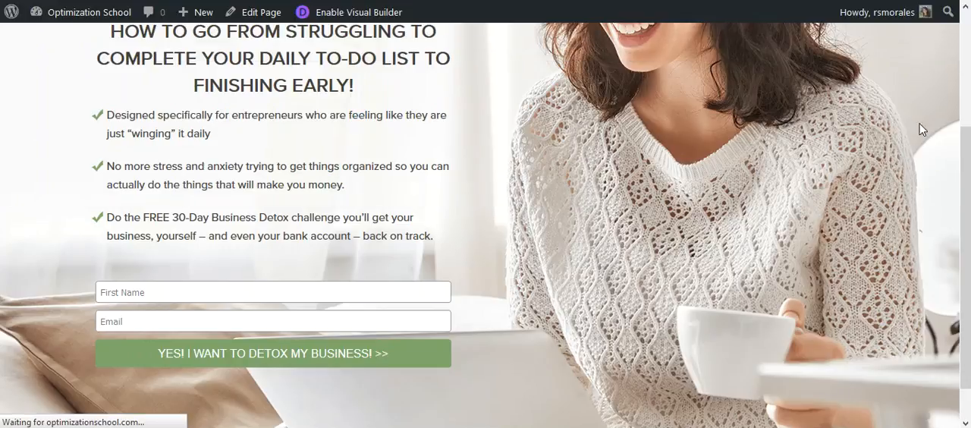
Open the Business Detox Challenge welcome page and scroll through it
left_click(273, 354)
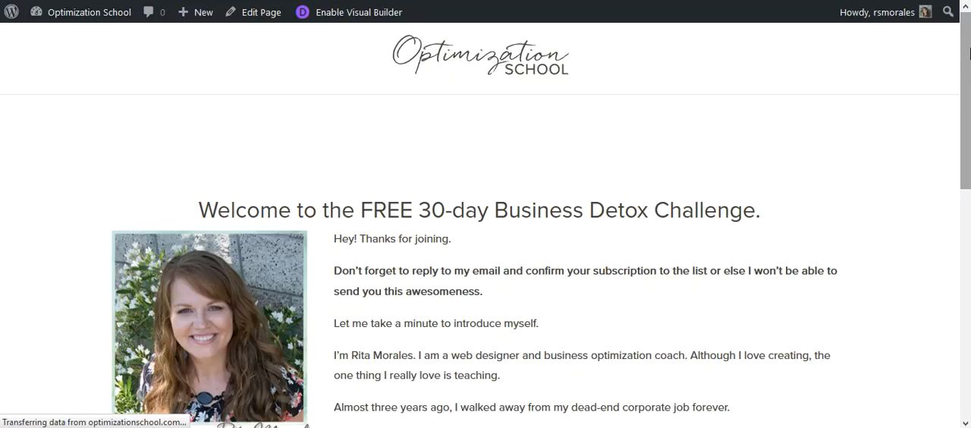
scroll("down", 3)
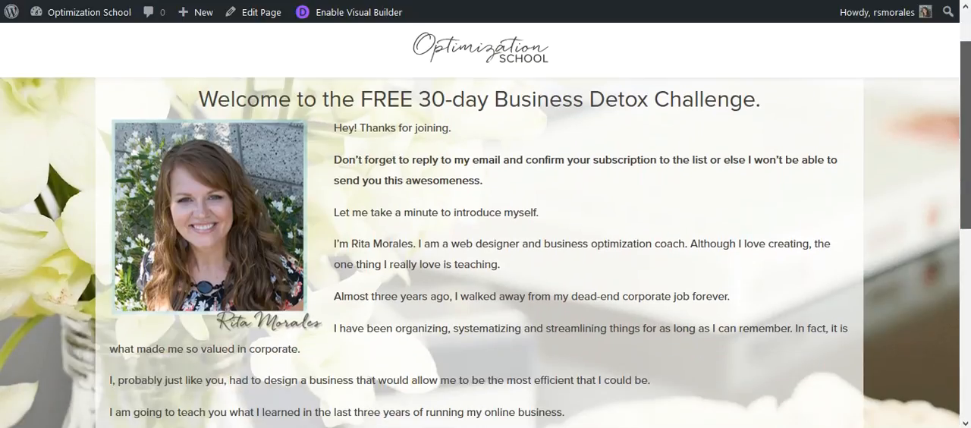
scroll("down", 3)
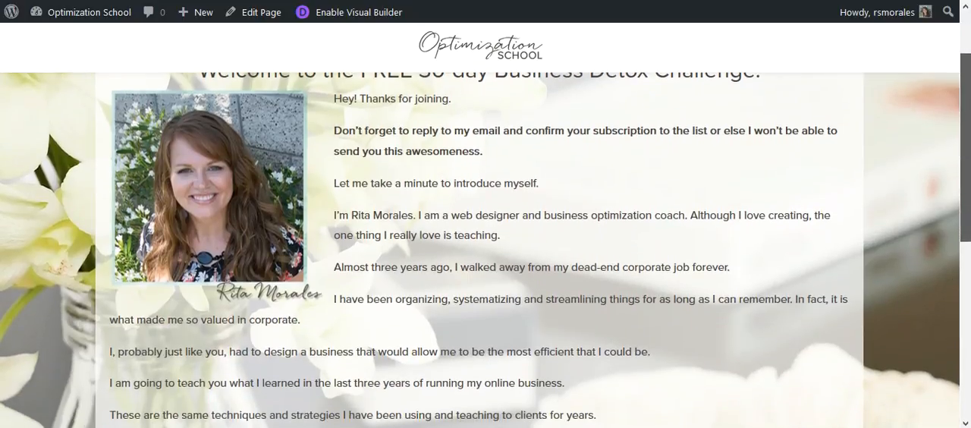
scroll("up", 3)
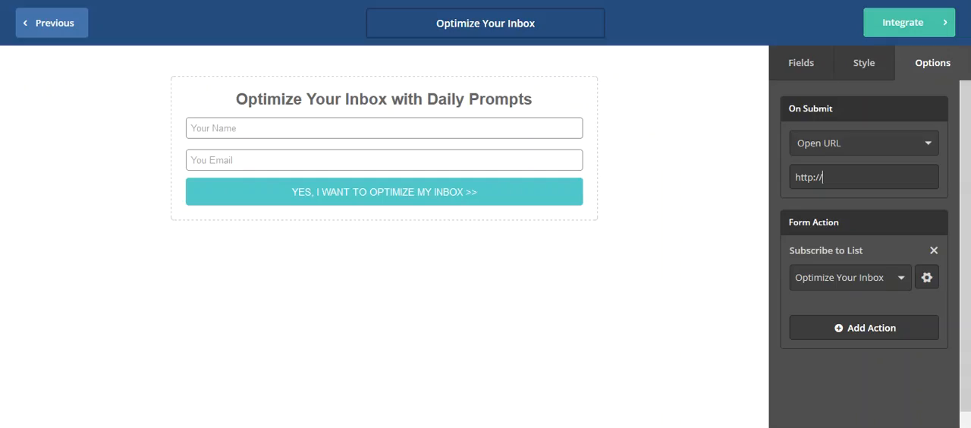
Complete the redirect URL ending in optionschool.com/detox-thank-you/ and open the list's Opt-in Options
type("onschool.com/detox-thank-you/")
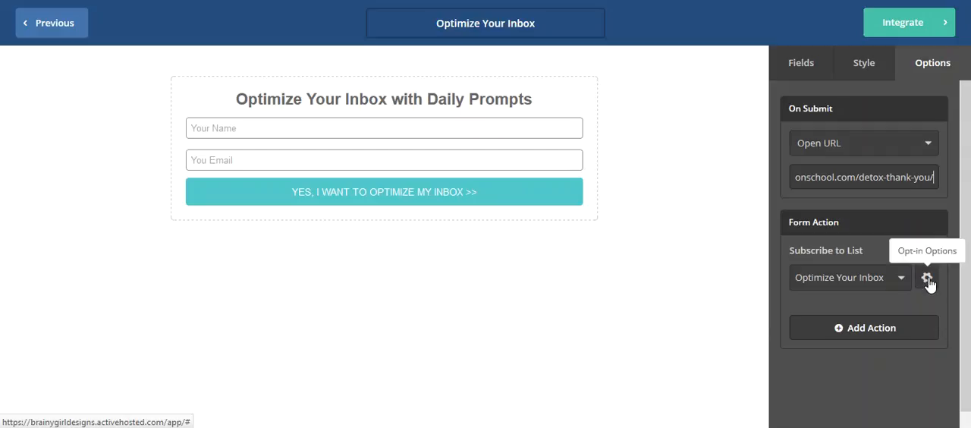
left_click(927, 277)
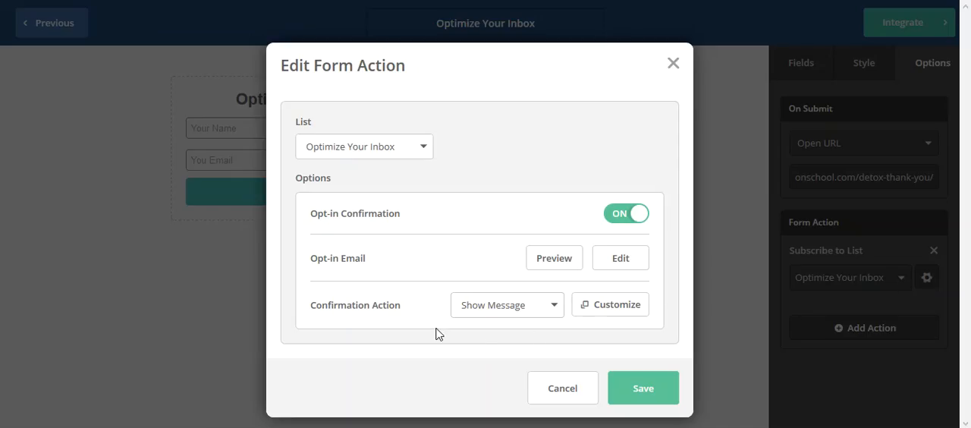
mouse_move(388, 318)
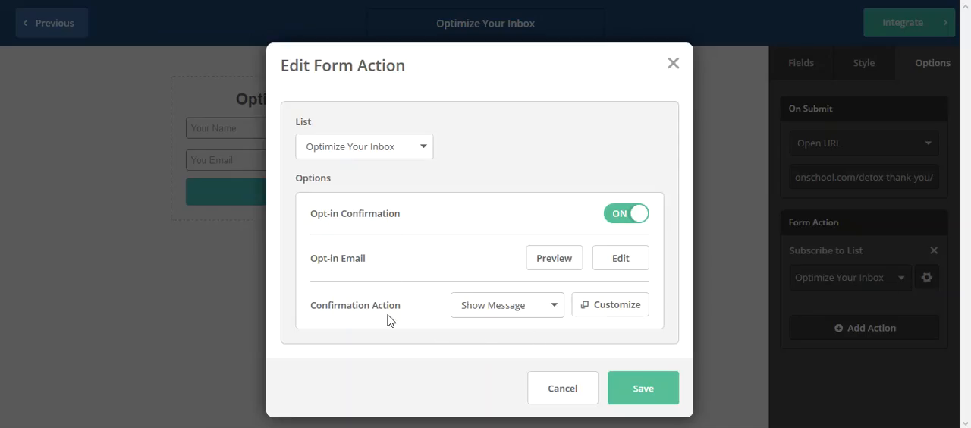
mouse_move(619, 294)
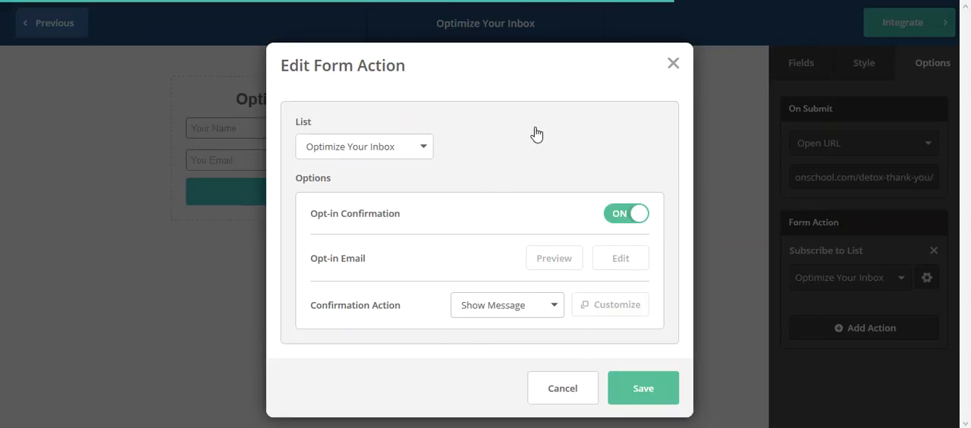
mouse_move(537, 137)
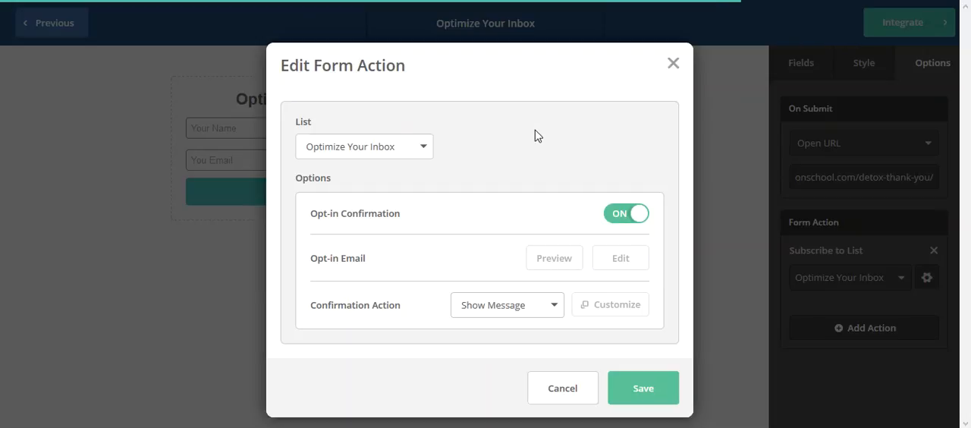
mouse_move(470, 264)
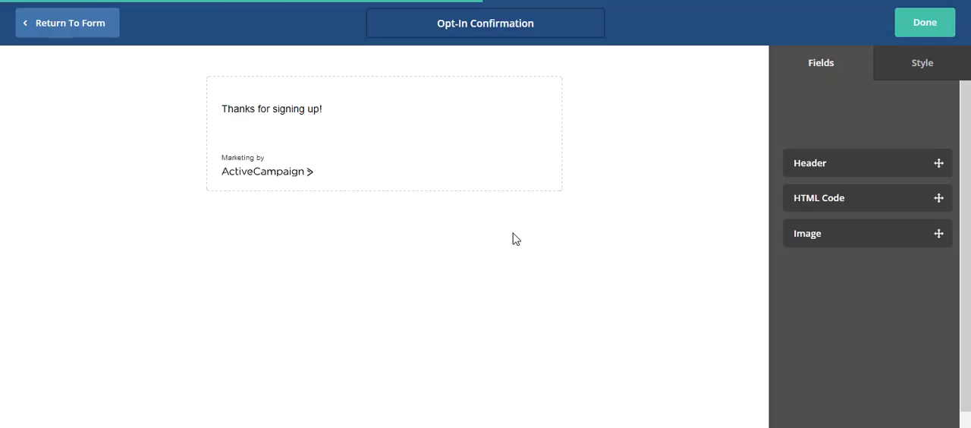
mouse_move(692, 206)
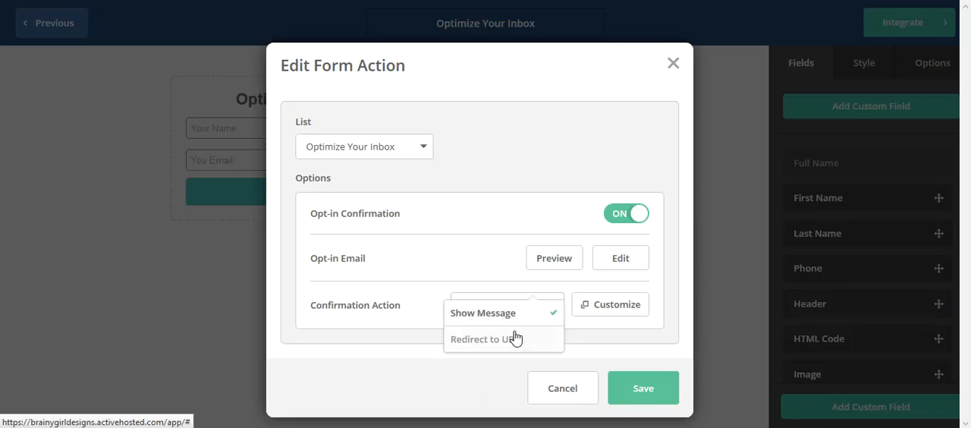
Set Confirmation Action to Redirect to URL, then close Edit Form Action without saving
left_click(482, 338)
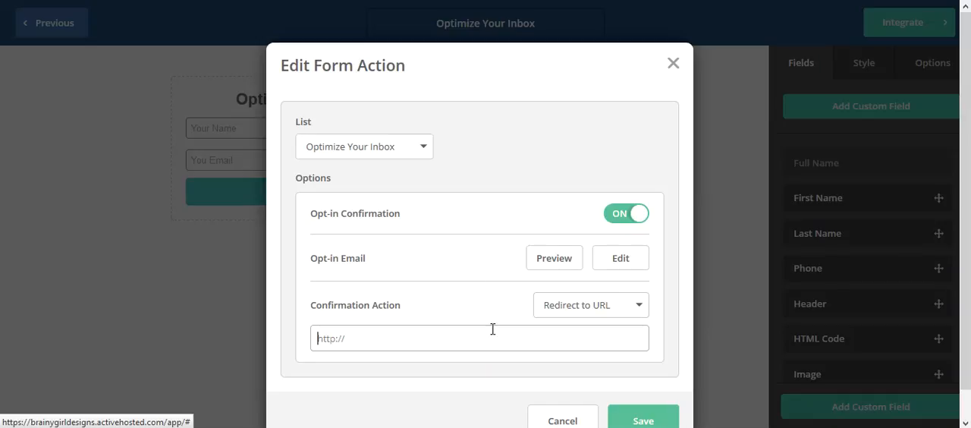
mouse_move(579, 249)
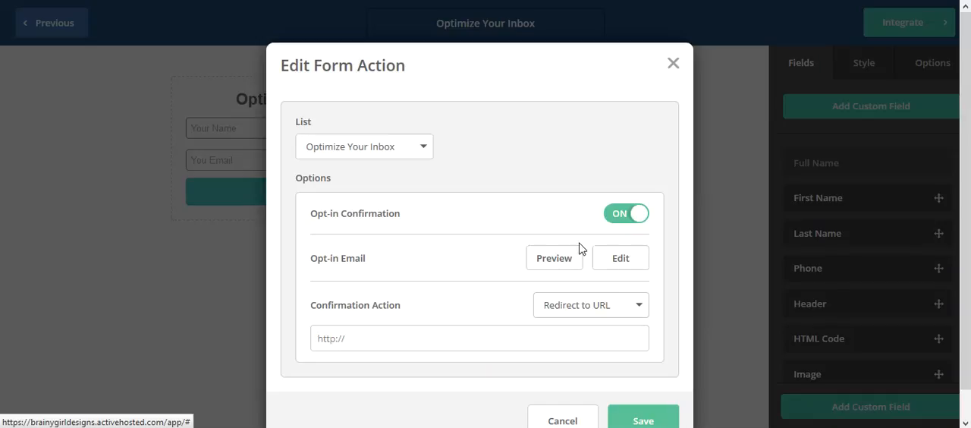
mouse_move(674, 64)
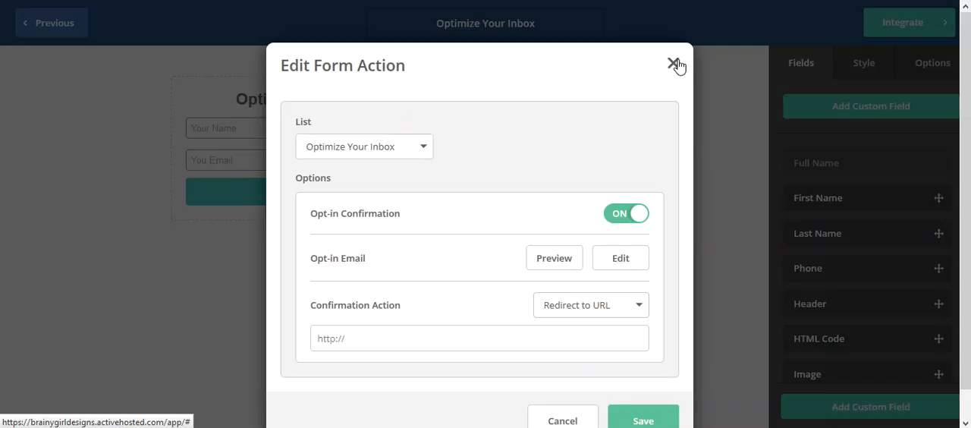
left_click(671, 62)
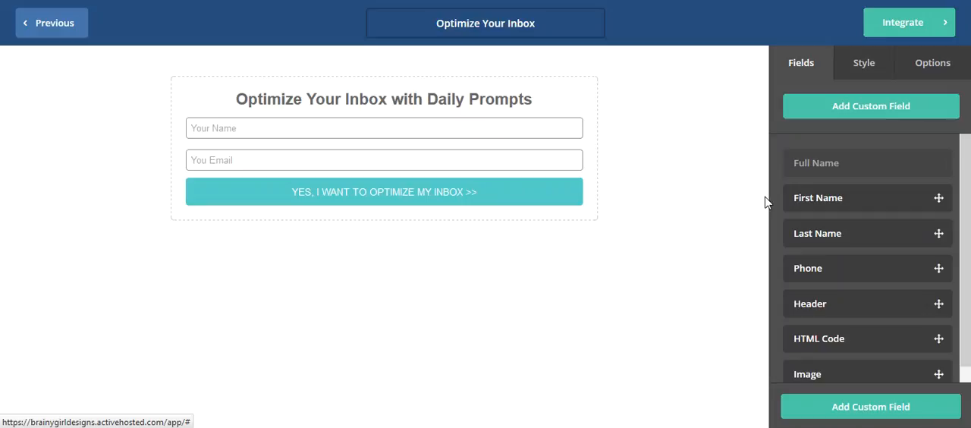
scroll("down", 3)
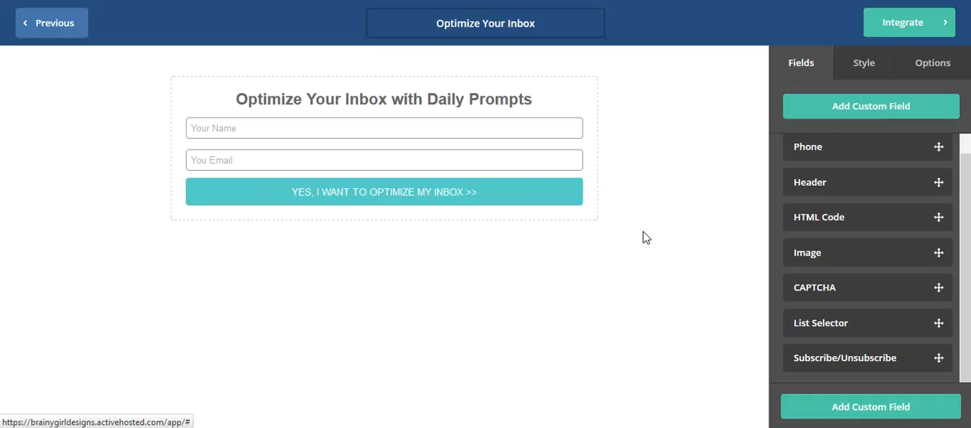
mouse_move(919, 37)
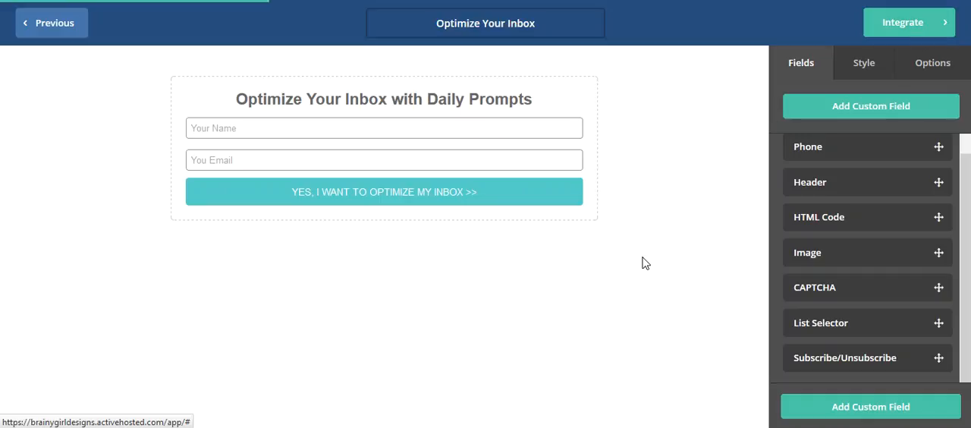
Go to Integrate to reach the form's Simple and Full Embed codes
left_click(906, 22)
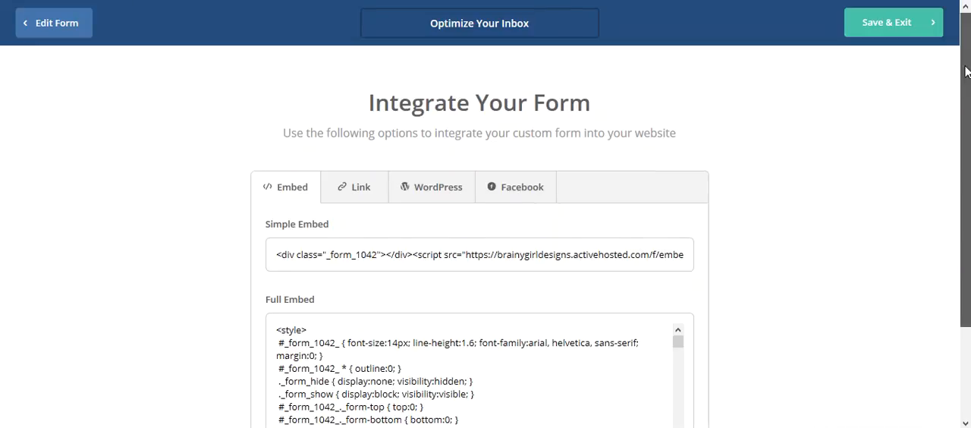
Scroll the Integrate Your Form page to the Simple Embed code for copying
scroll("down", 3)
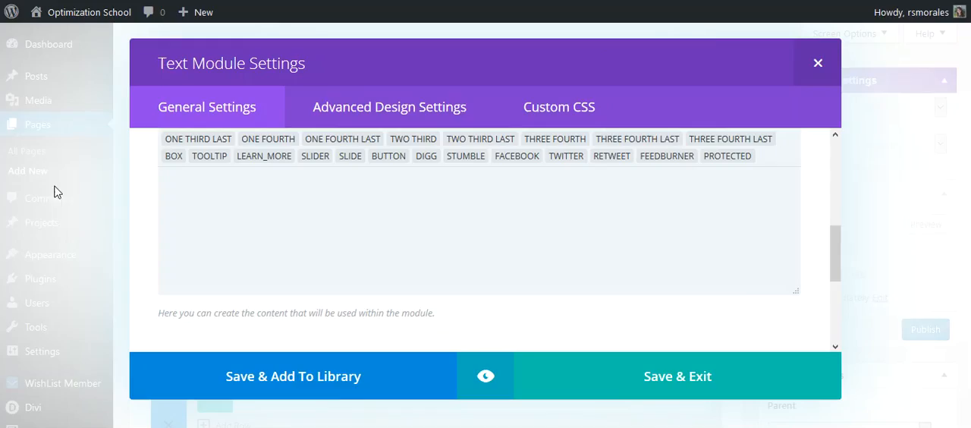
Paste the _form_1042 simple embed script into the Text module and Save & Exit
type("<div class=\"_form_1042\"></div><script src=\"https://brainygirldesigns.activehosted.com/f/embed.php?id=1042\" type=\"text/javascript\" charset=\"utf-8\"></script>")
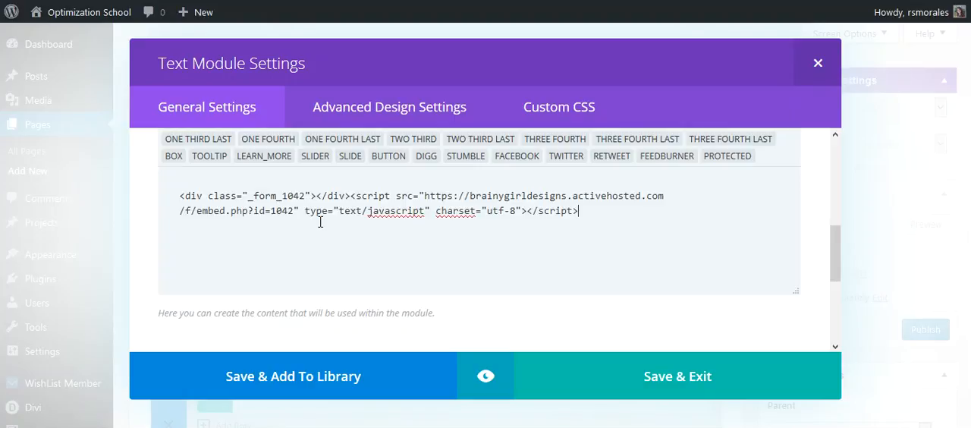
mouse_move(834, 273)
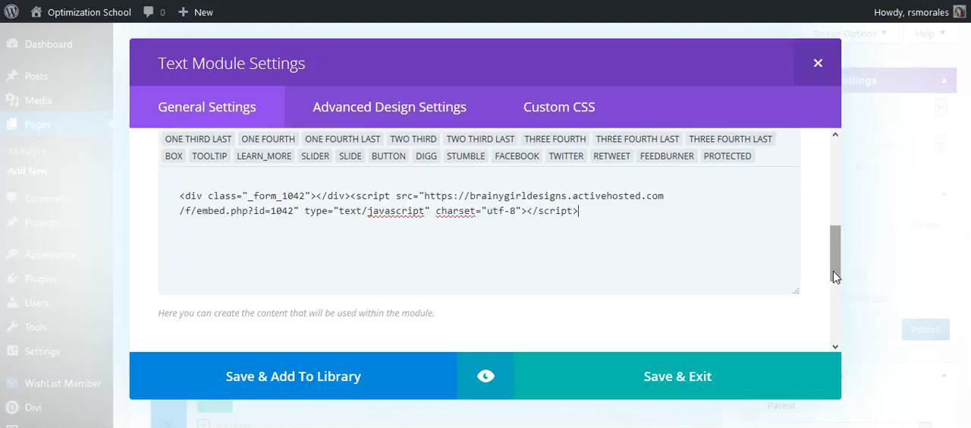
scroll("up", 3)
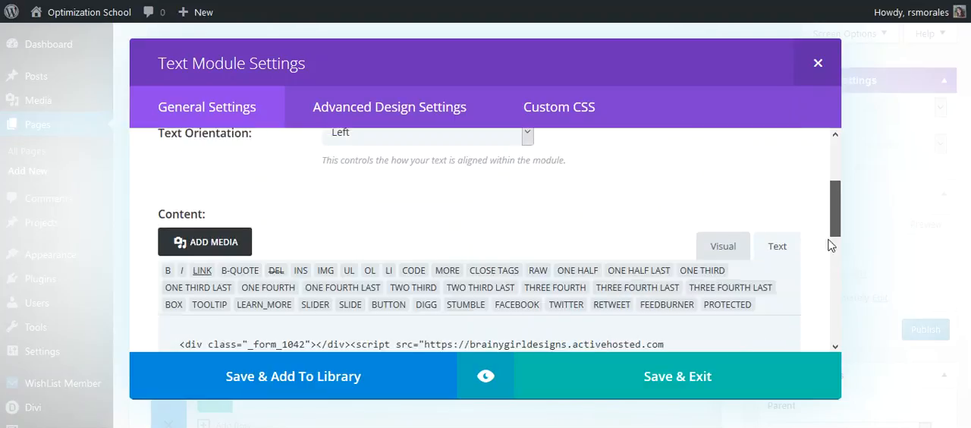
scroll("down", 3)
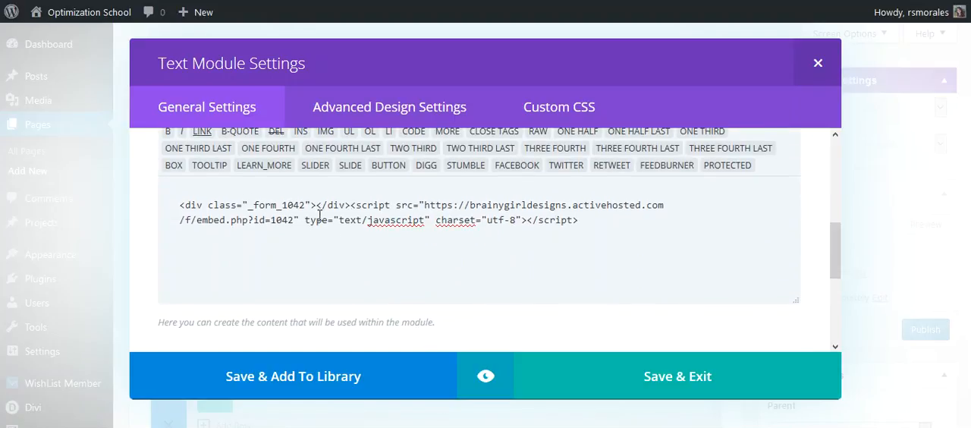
mouse_move(636, 376)
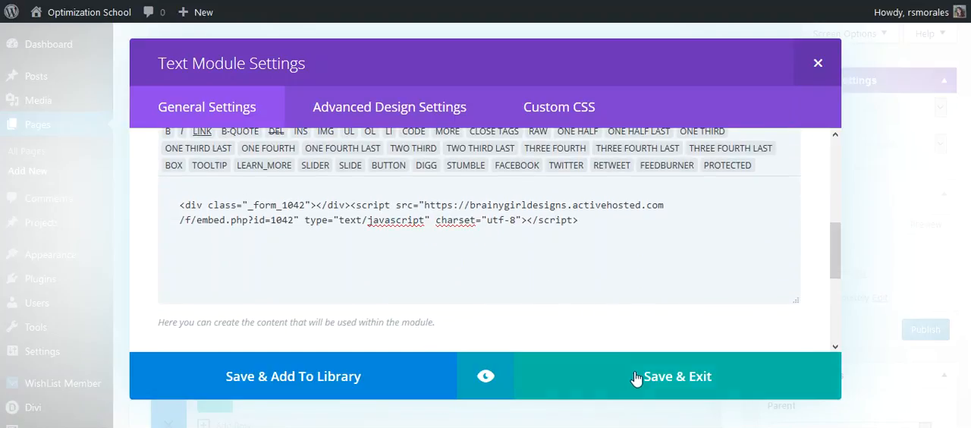
left_click(676, 376)
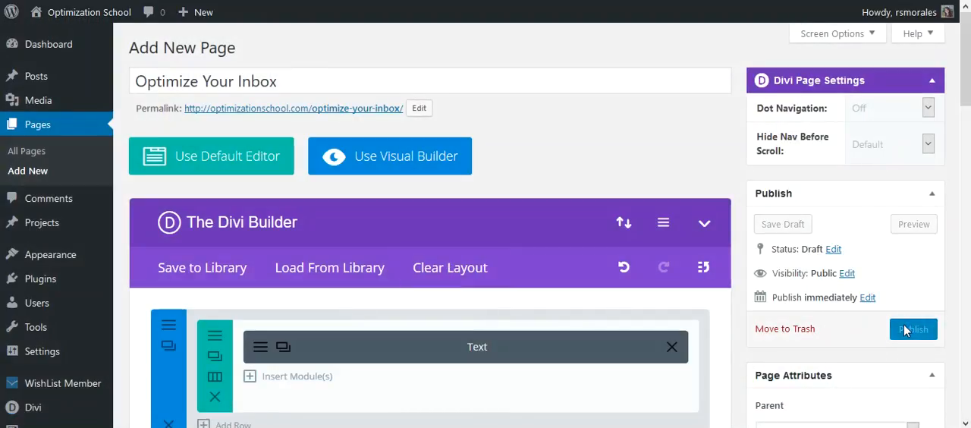
Publish the Optimize Your Inbox page and view it on the live site
left_click(913, 327)
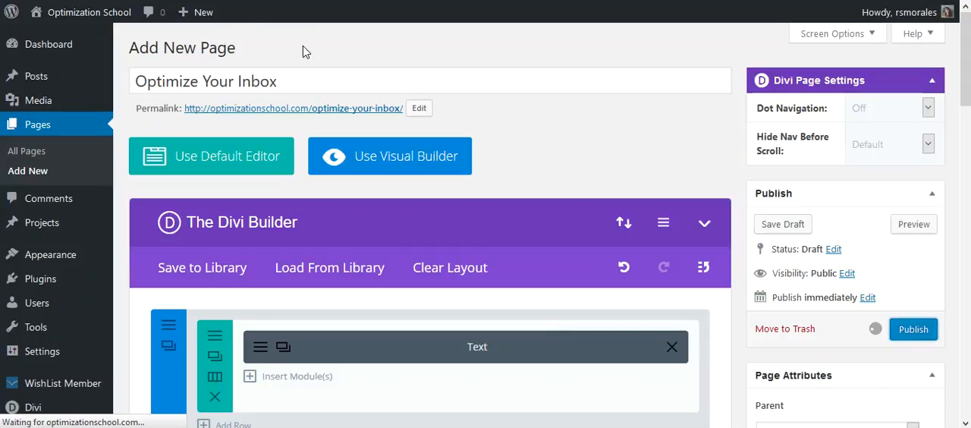
mouse_move(419, 68)
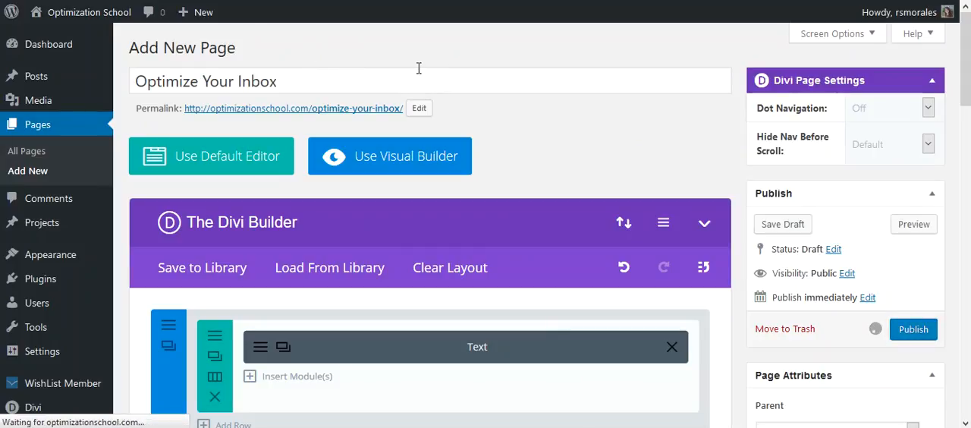
left_click(913, 327)
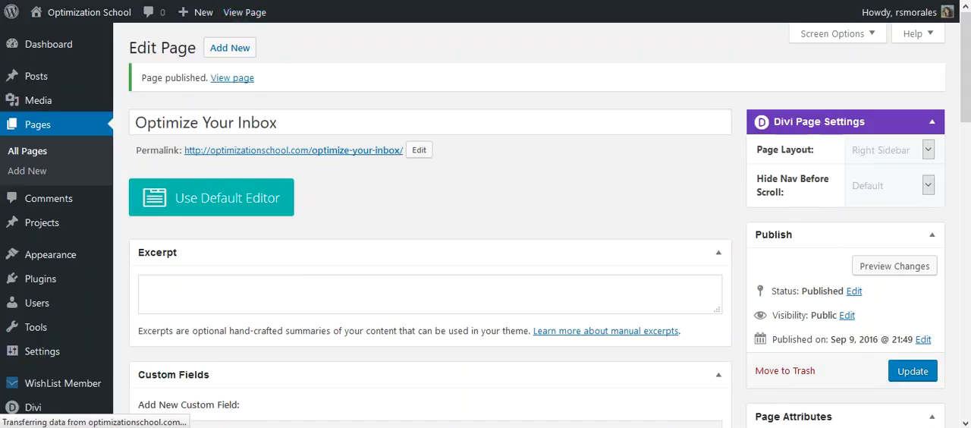
left_click(232, 78)
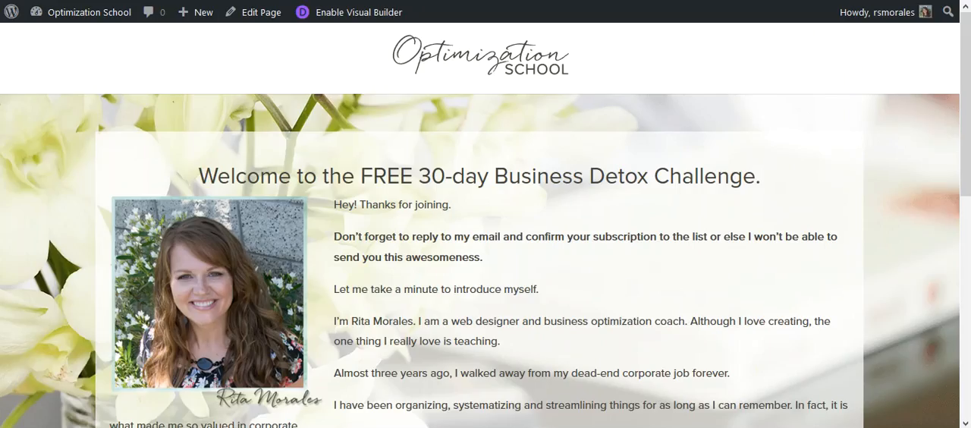
Scroll the live page to check the embedded opt-in form and its teal button
scroll("down", 3)
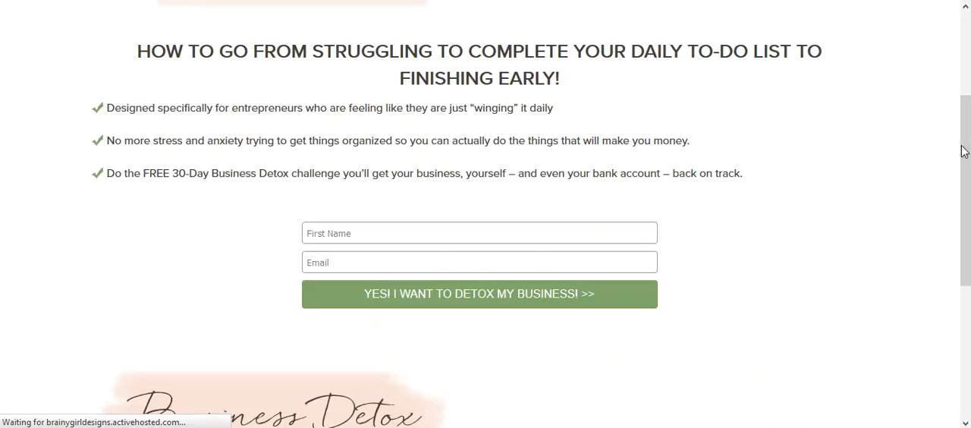
scroll("up", 3)
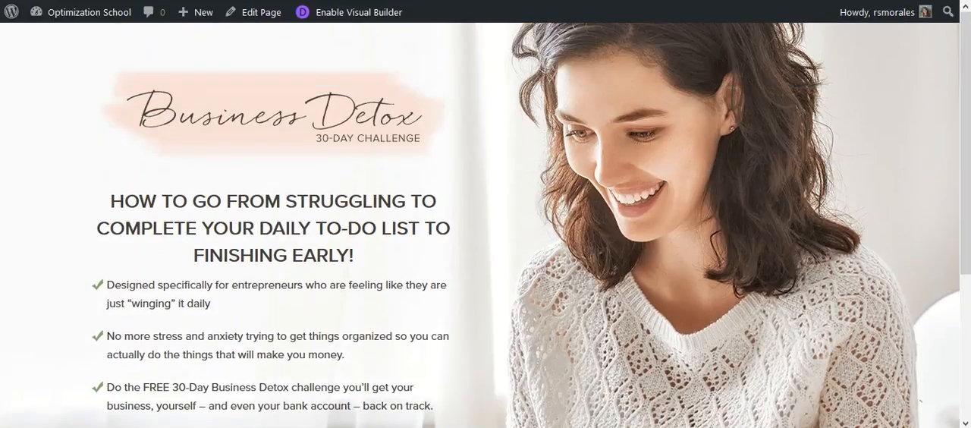
scroll("down", 3)
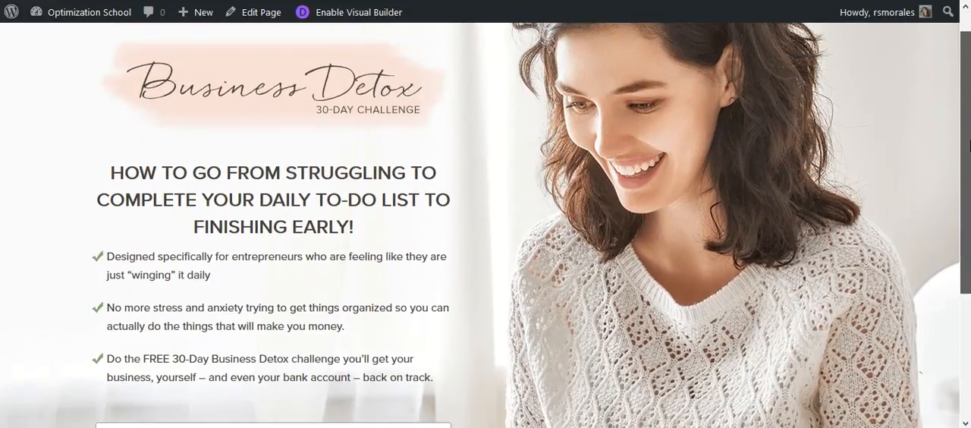
scroll("up", 3)
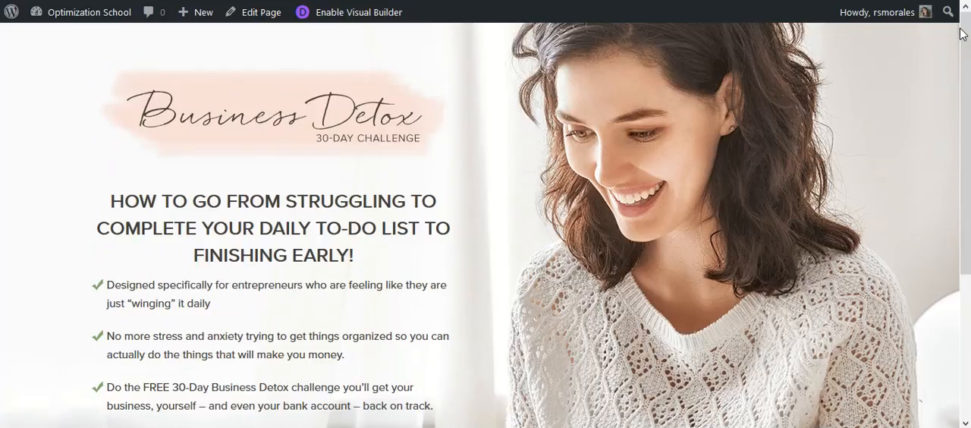
mouse_move(234, 128)
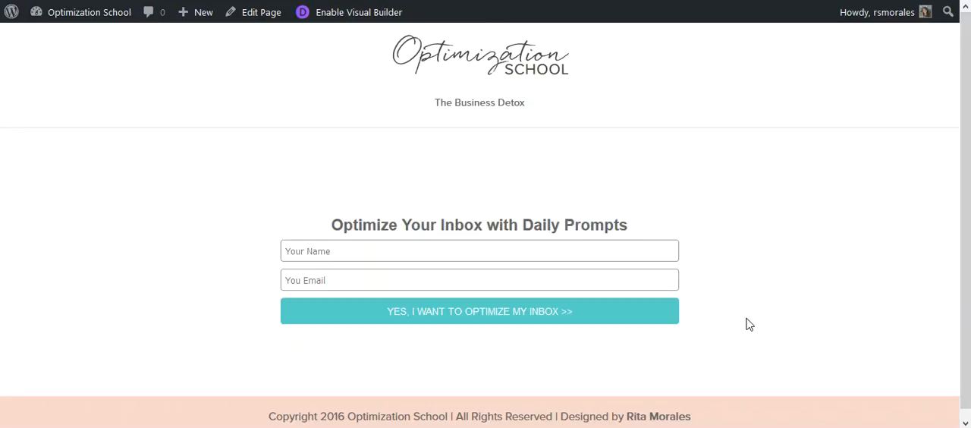
mouse_move(443, 63)
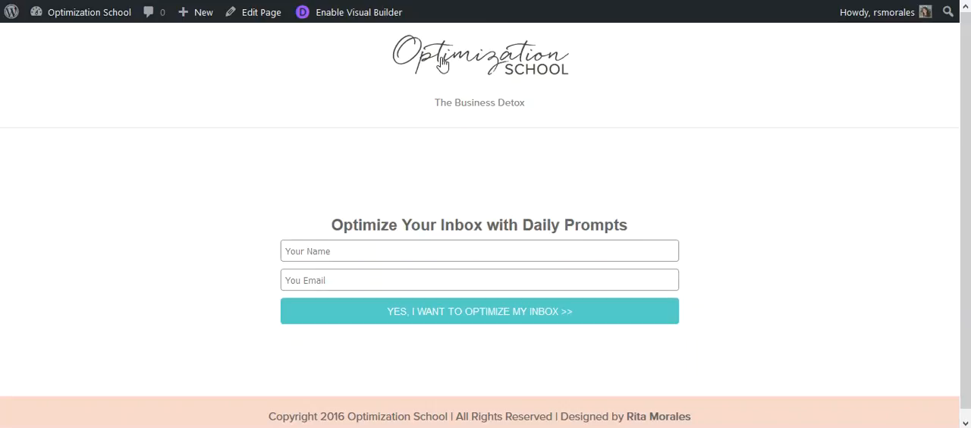
mouse_move(371, 135)
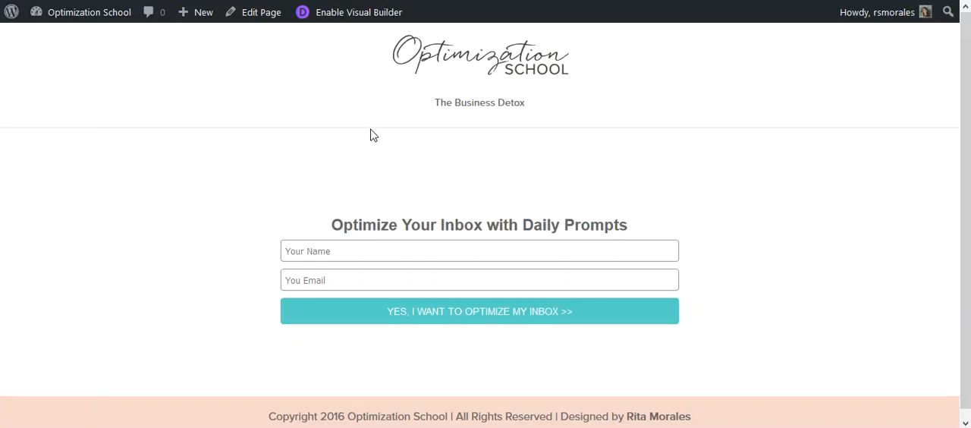
mouse_move(330, 270)
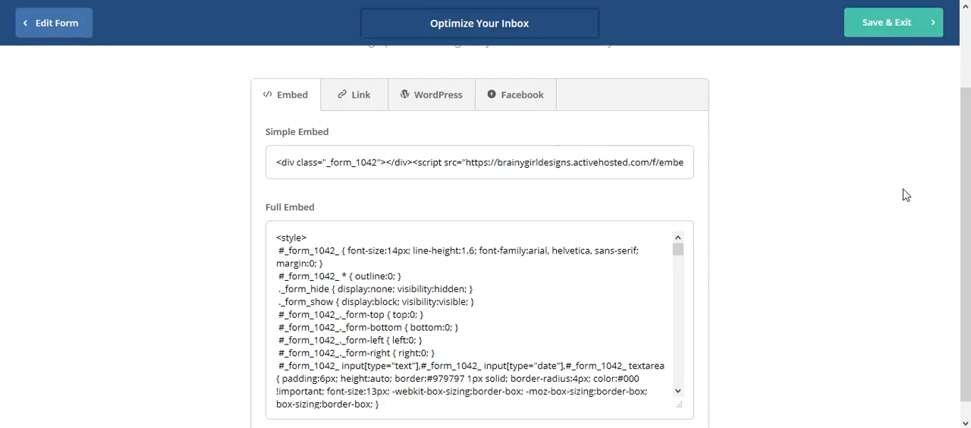
mouse_move(690, 214)
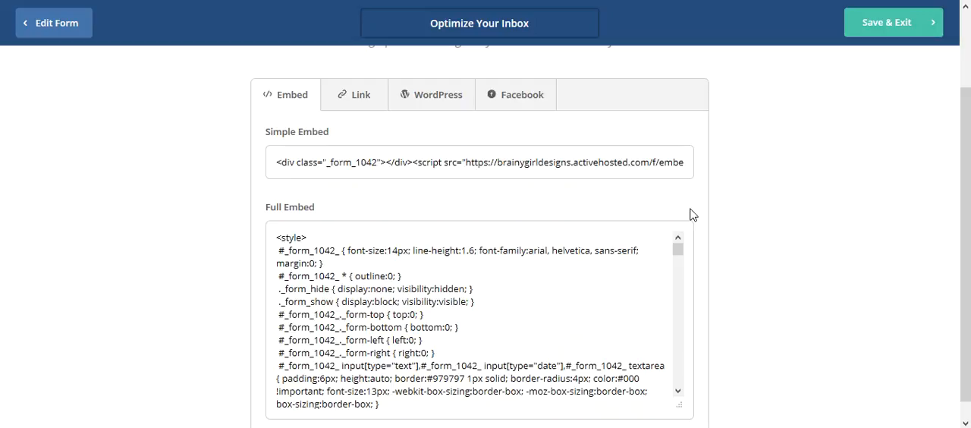
In the form's Style options, recolor the Button background to purple B85BD4
left_click(51, 21)
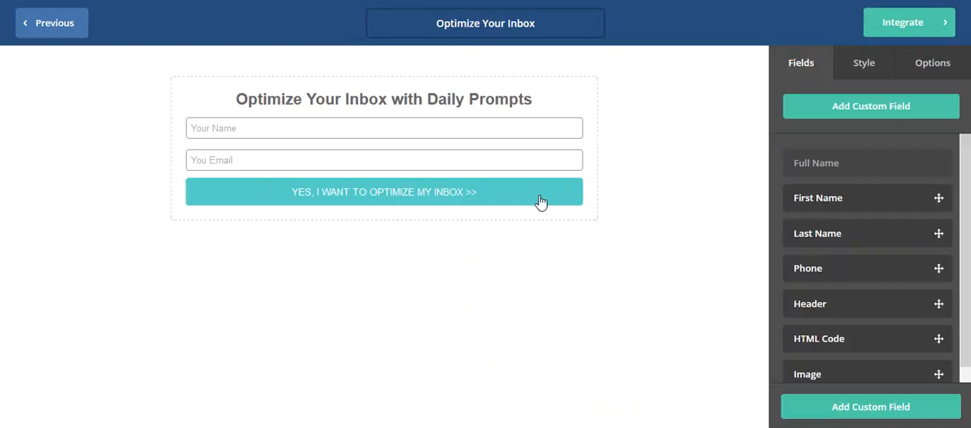
mouse_move(581, 234)
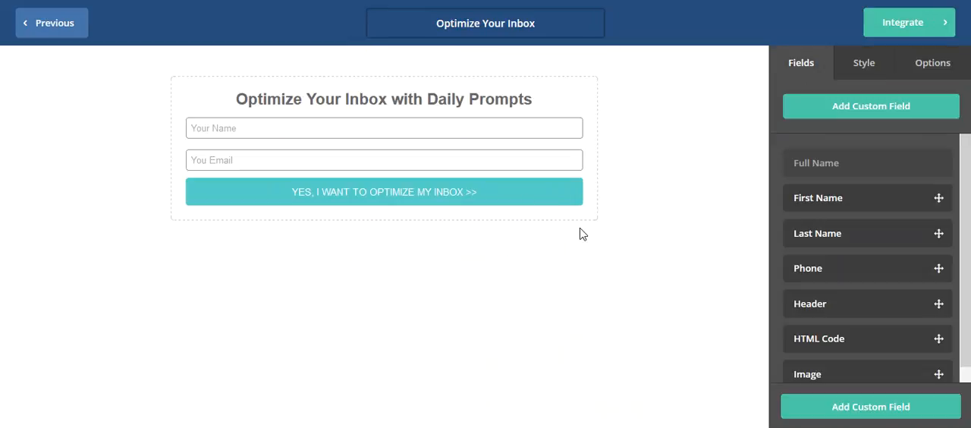
left_click(863, 62)
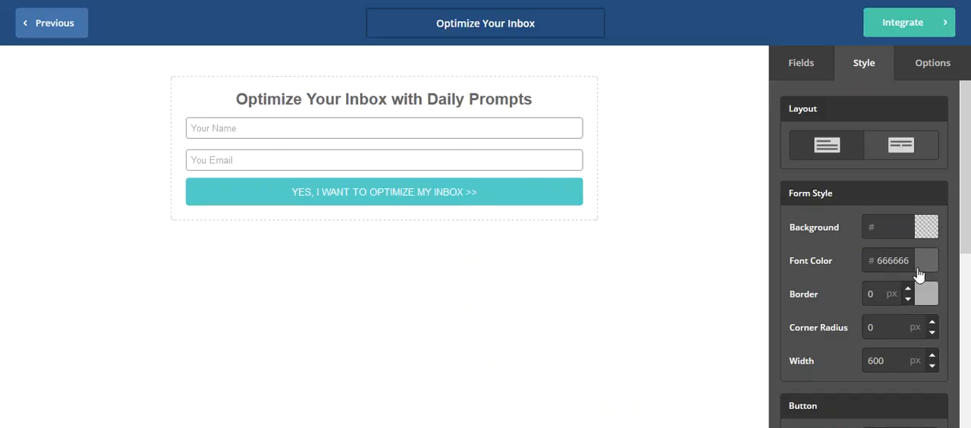
scroll("down", 3)
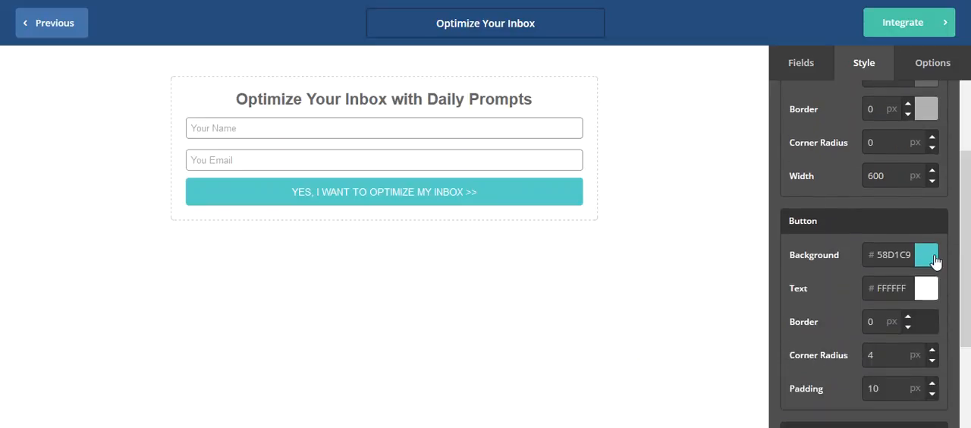
left_click(925, 255)
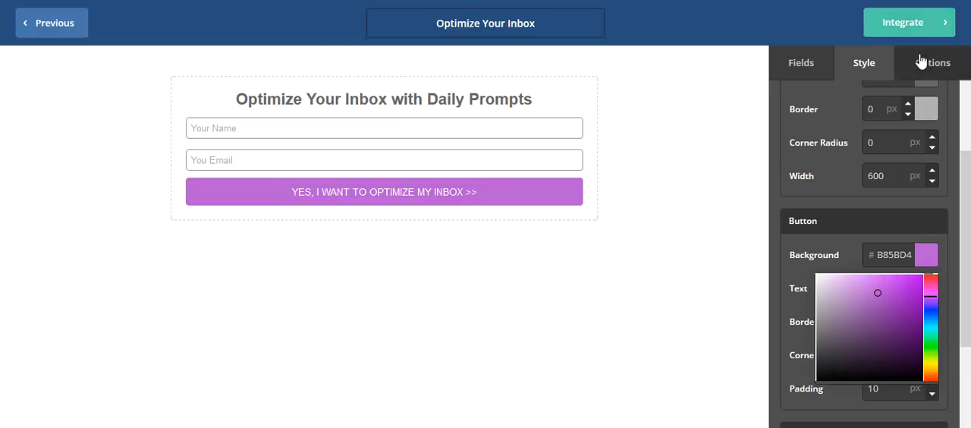
left_click(667, 158)
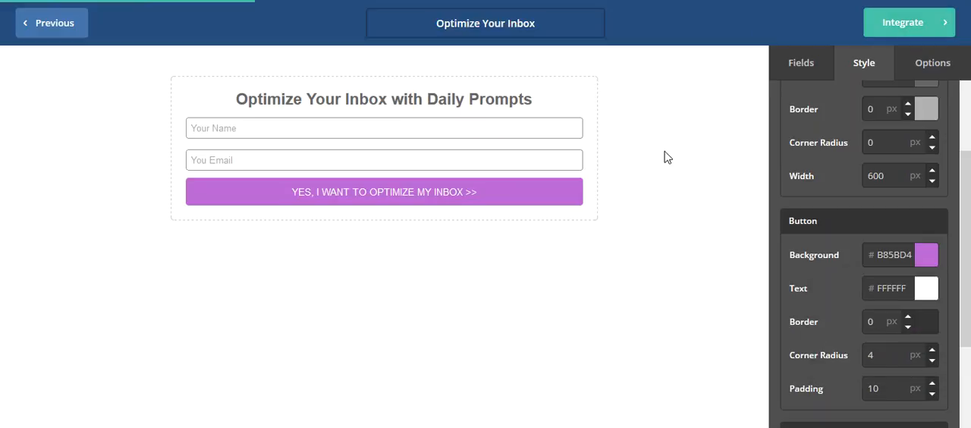
left_click(900, 21)
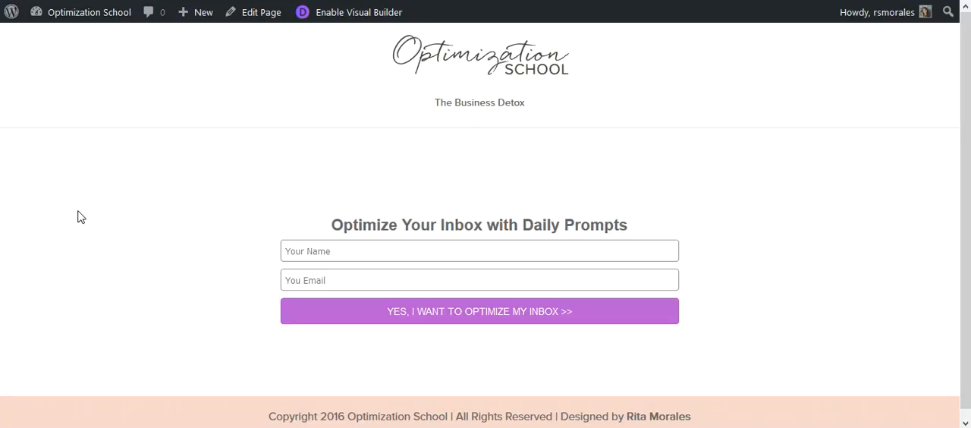
mouse_move(876, 12)
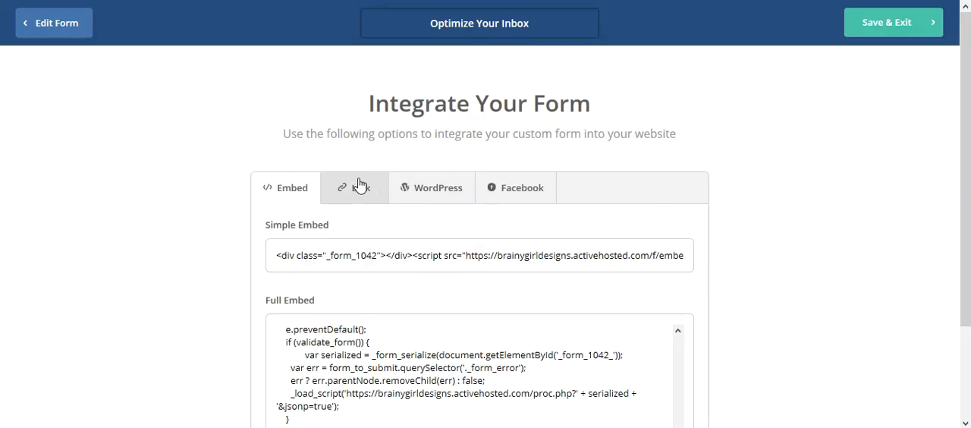
Review the Link and WordPress plugin integration options for the form
left_click(364, 188)
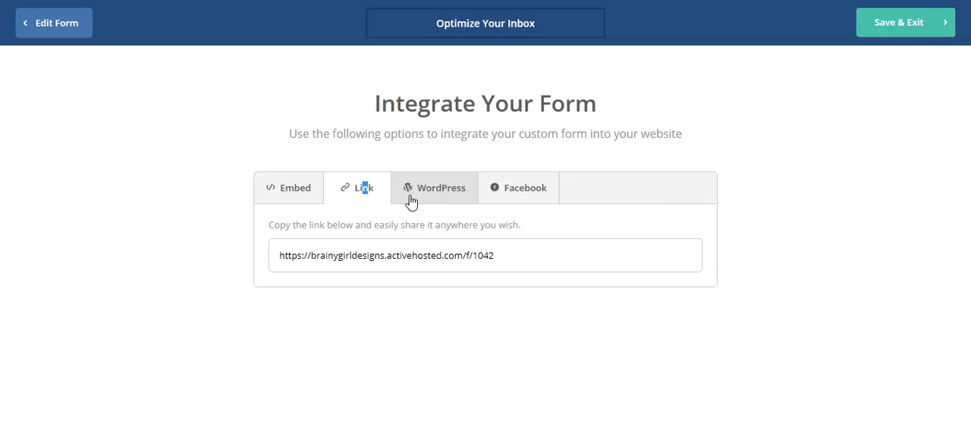
left_click(439, 188)
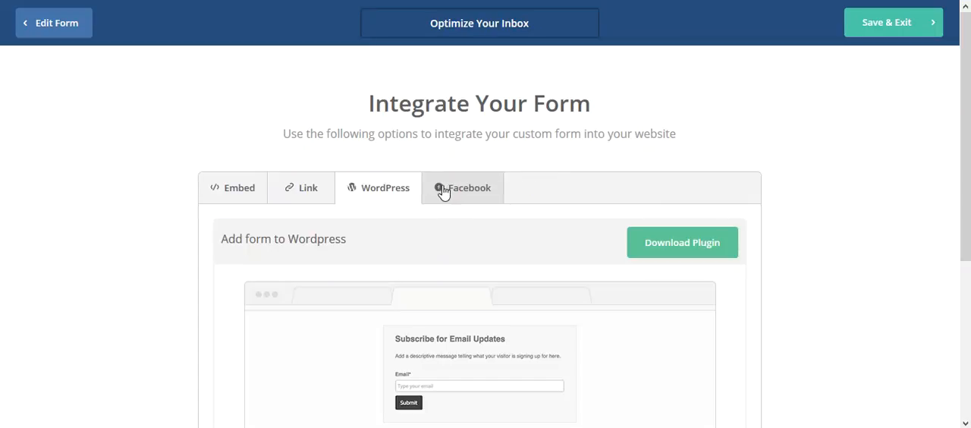
scroll("down", 3)
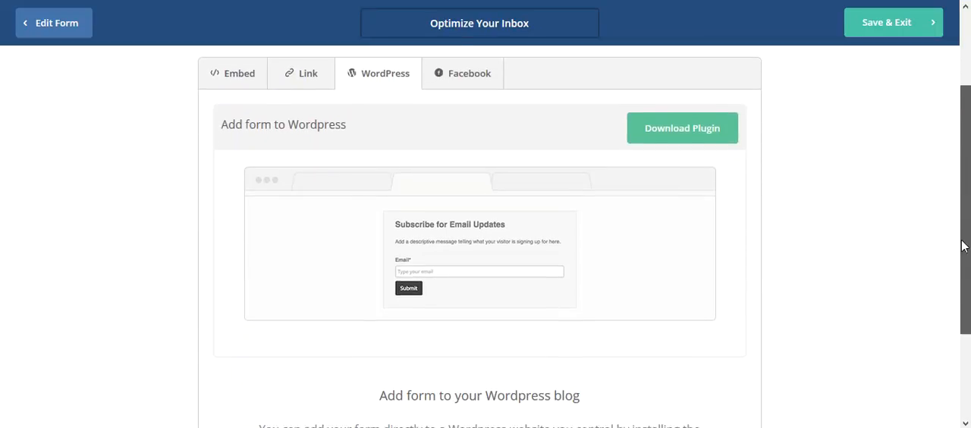
scroll("up", 3)
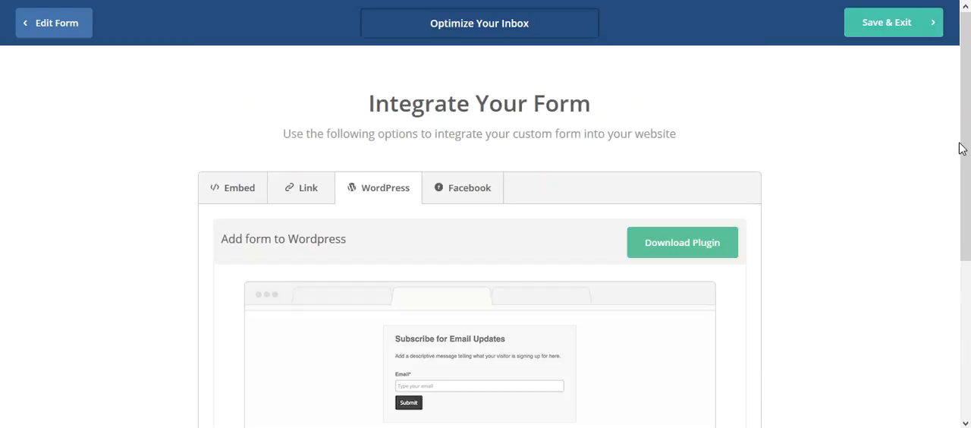
Back on Embed, select the whole Simple Embed code for copying
left_click(240, 188)
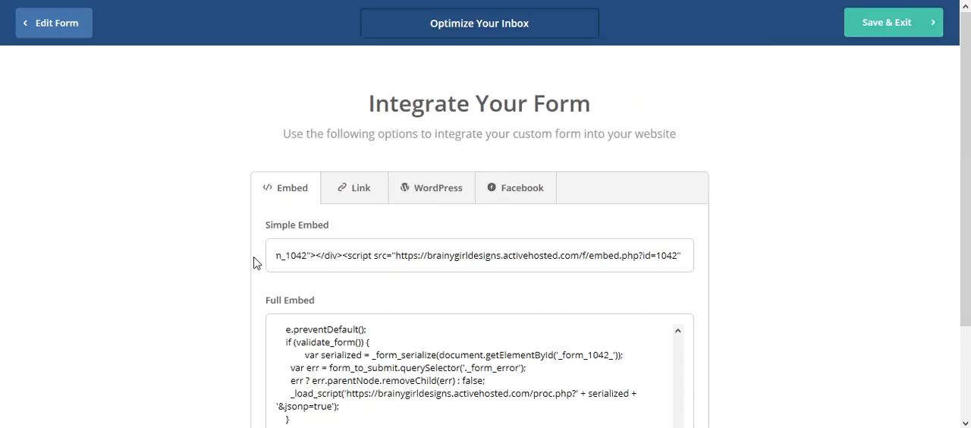
left_click(478, 254)
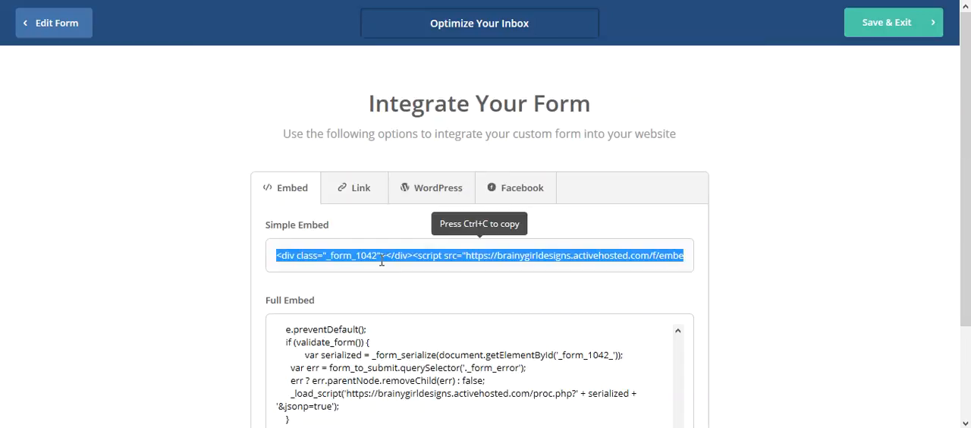
scroll("down", 3)
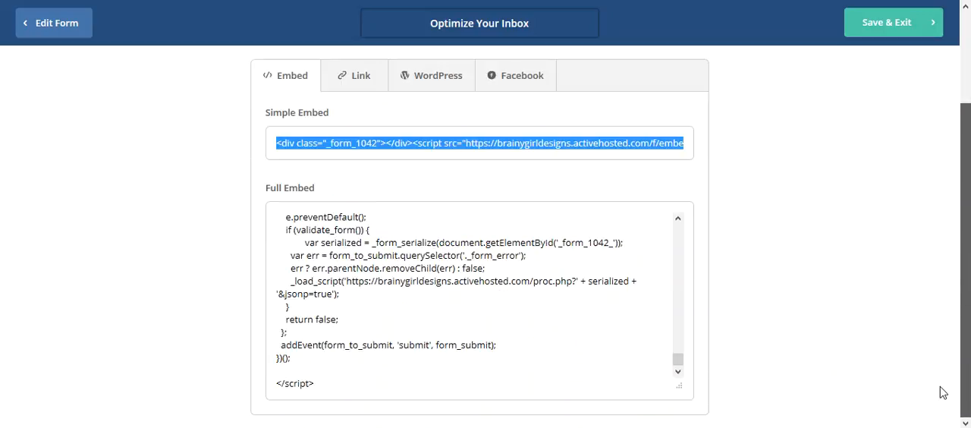
scroll("up", 3)
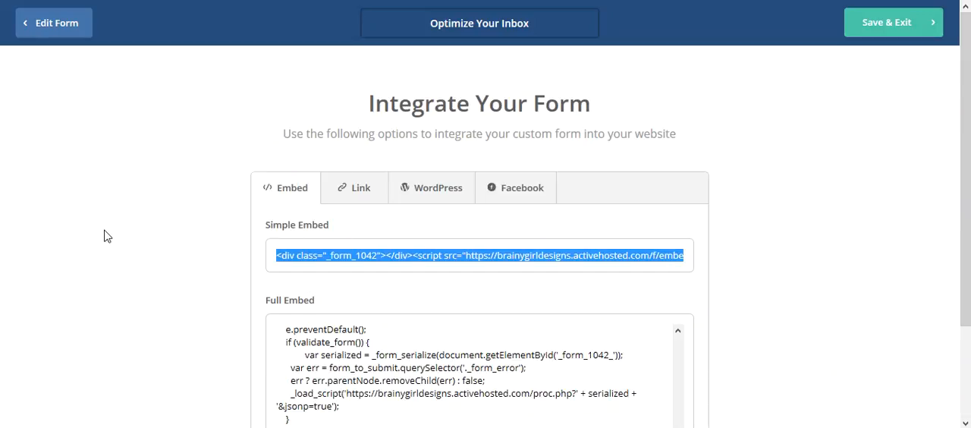